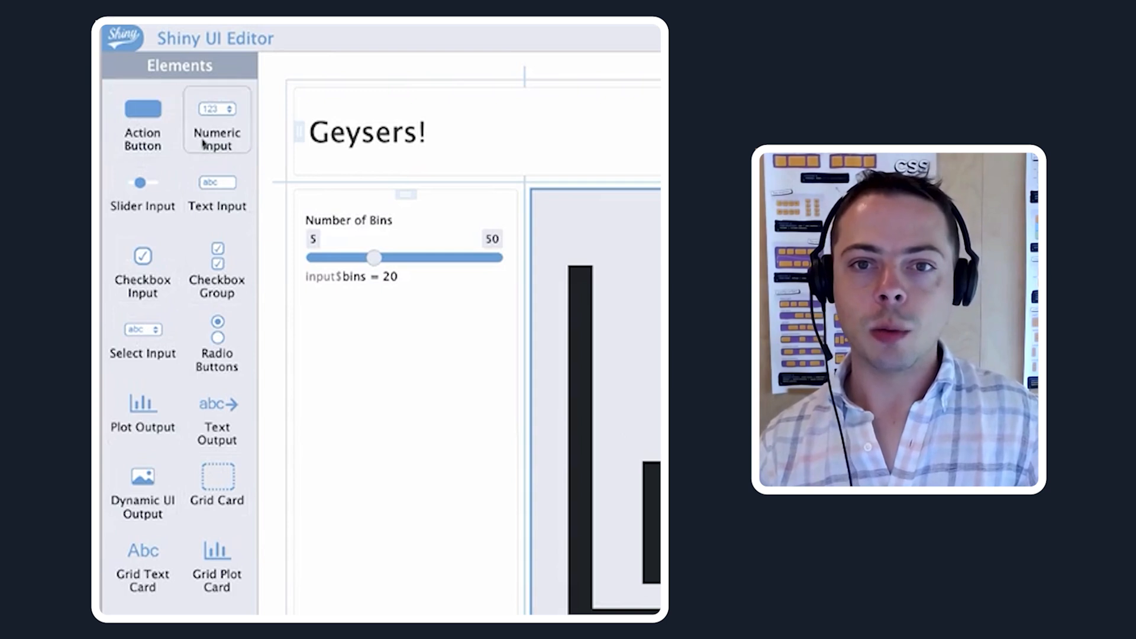
pyautogui.moveTo(142, 413)
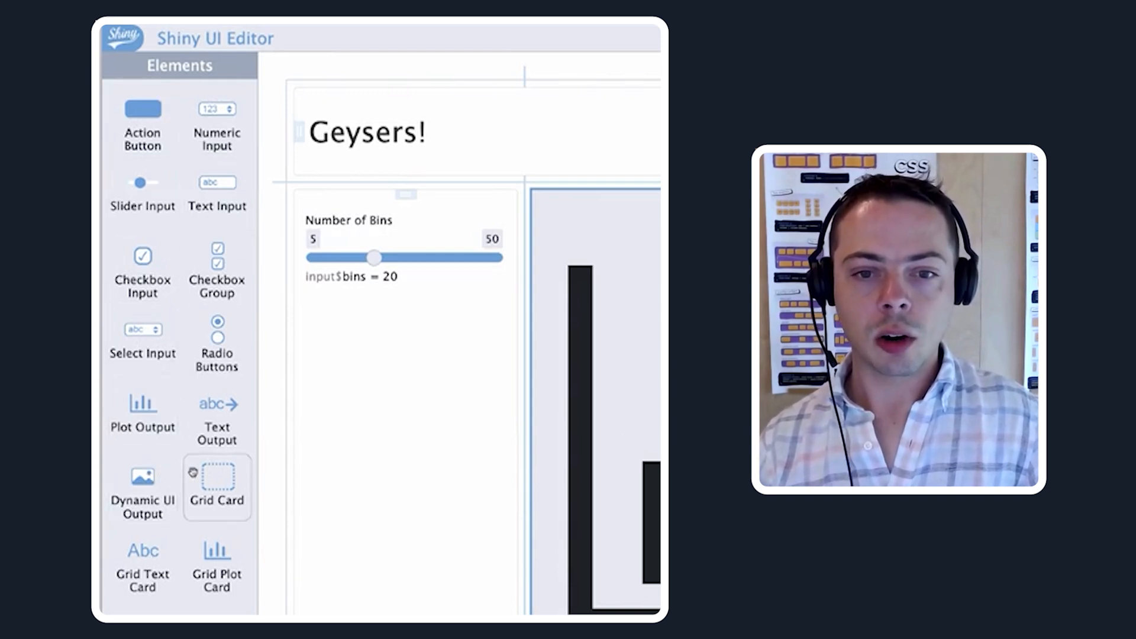
pyautogui.moveTo(178, 523)
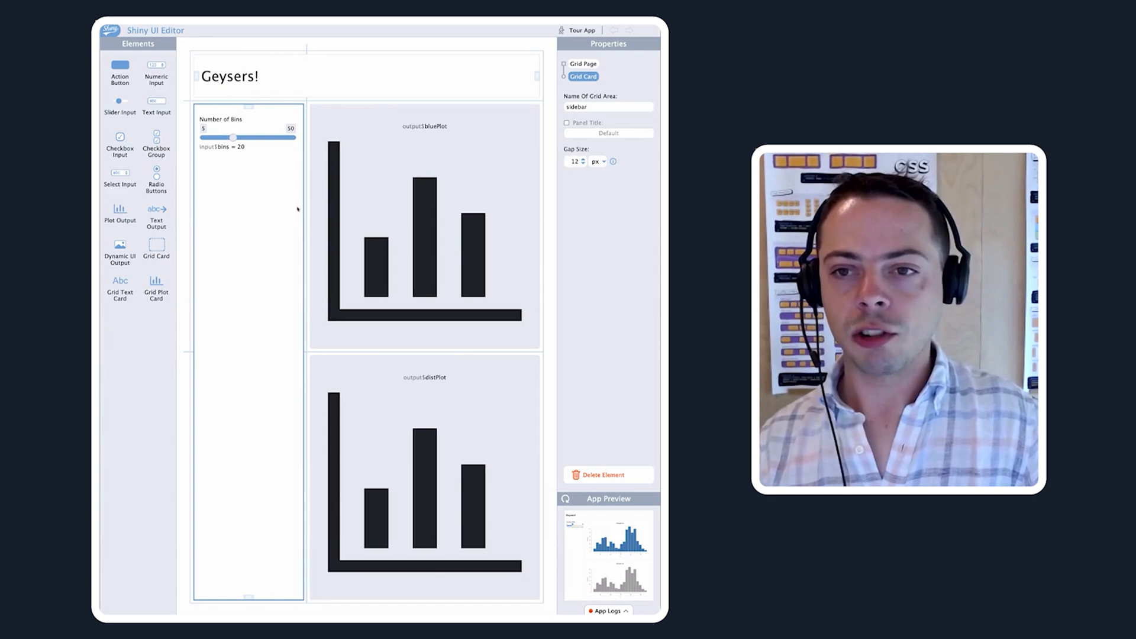
# Select the blue plot card and then the Number of Bins slider
pyautogui.click(424, 224)
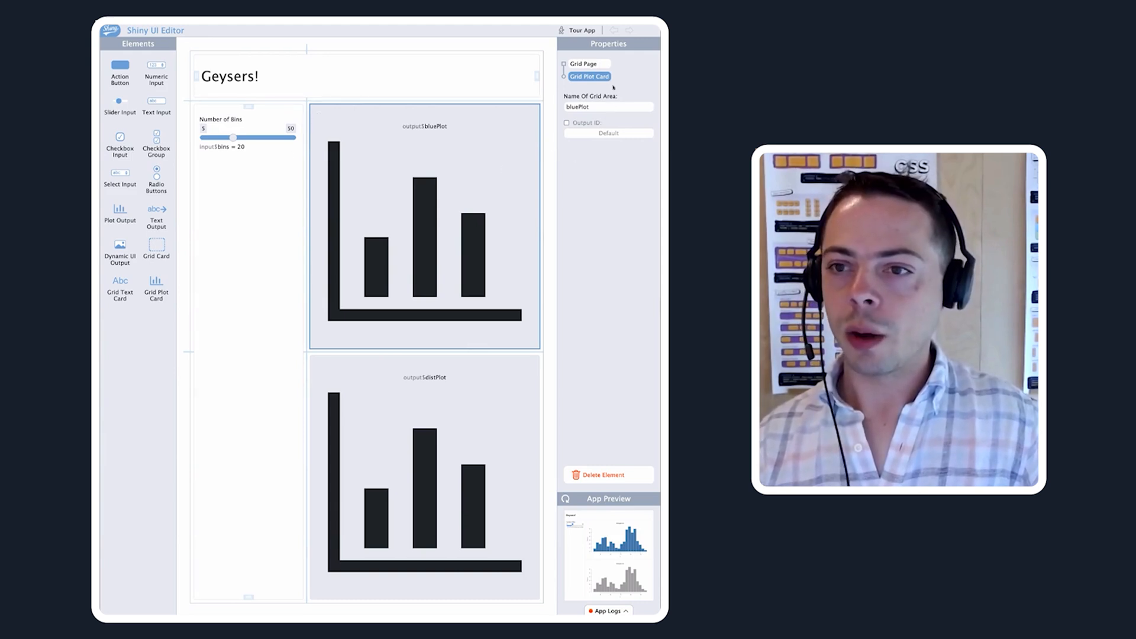
pyautogui.click(246, 133)
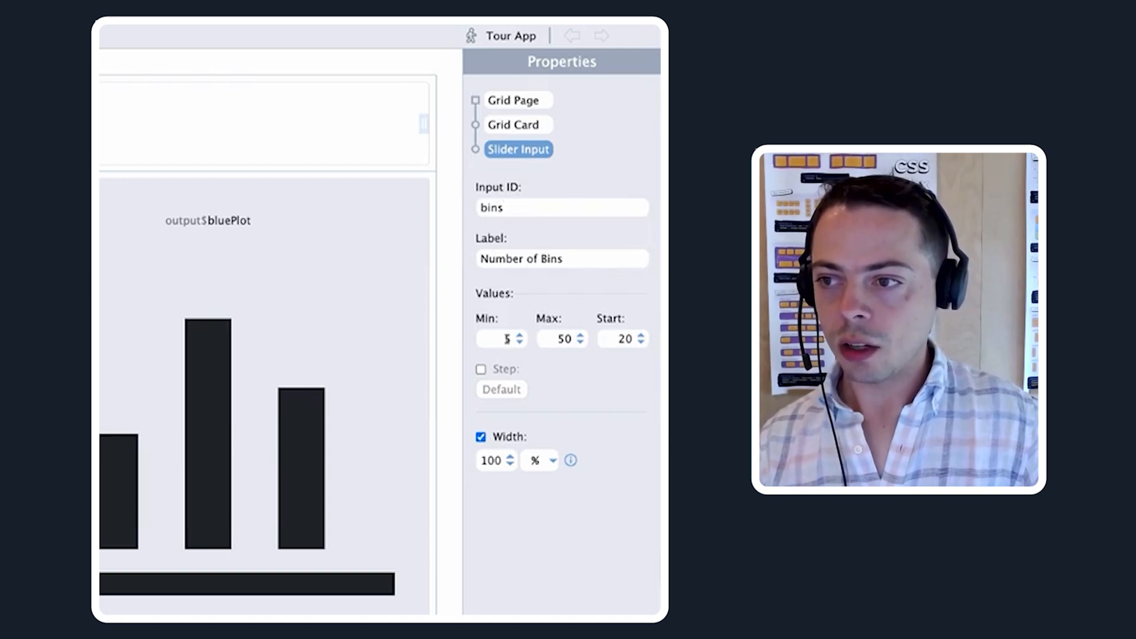
pyautogui.click(499, 338)
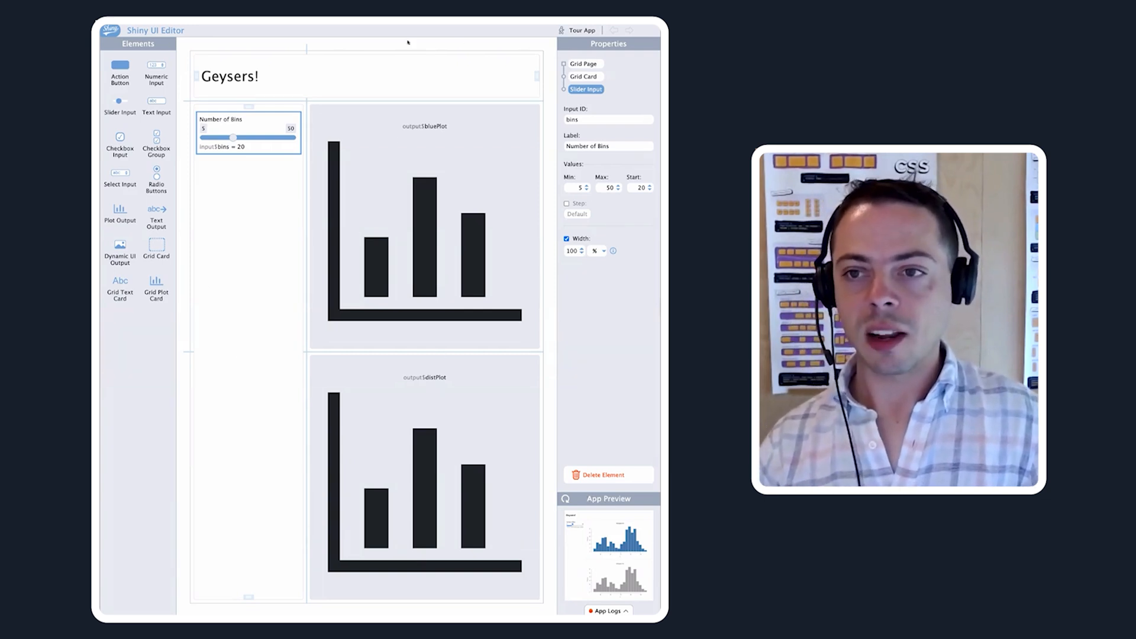
pyautogui.moveTo(507, 282)
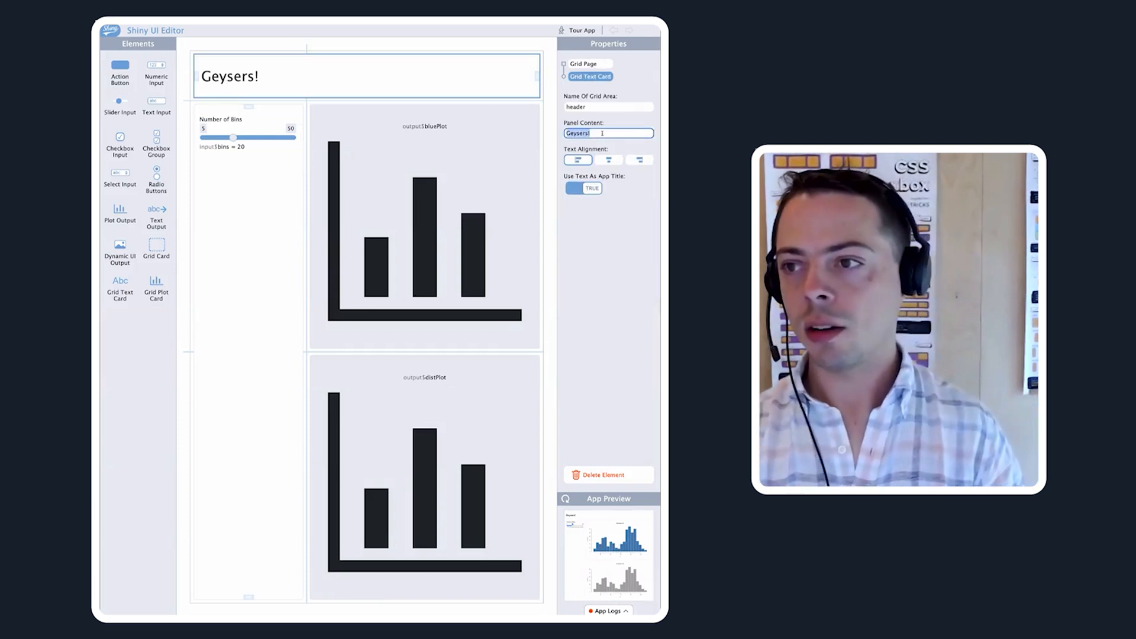
# Change the header title to 'Shiny Ui Editor!' and close the full-size app preview
pyautogui.write('Shi')
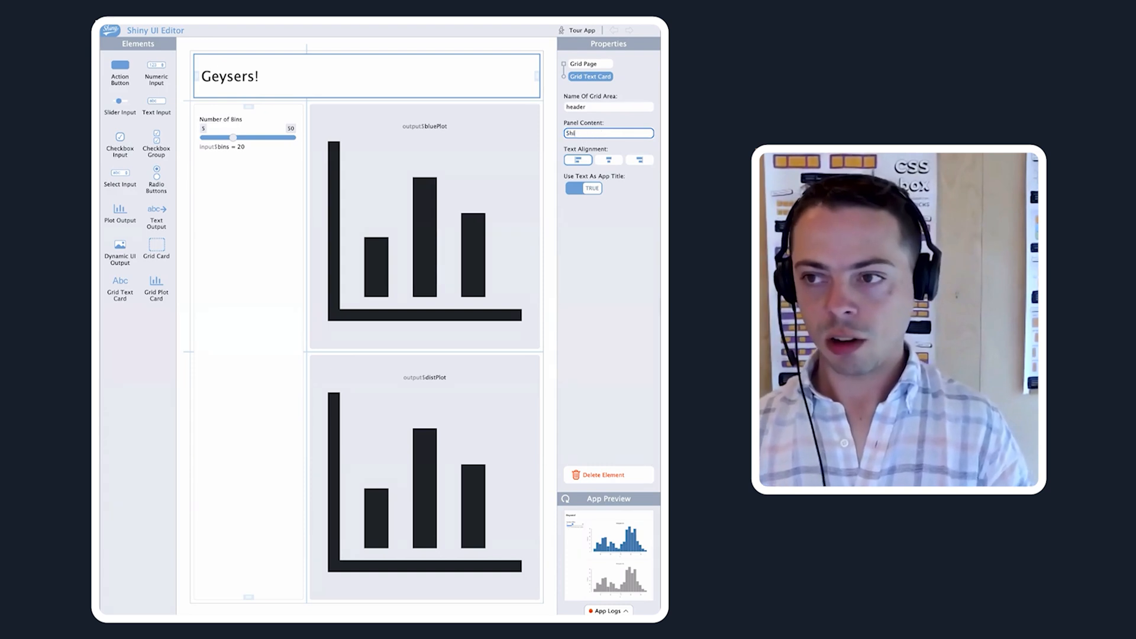
pyautogui.write('Shiny Ui Editor')
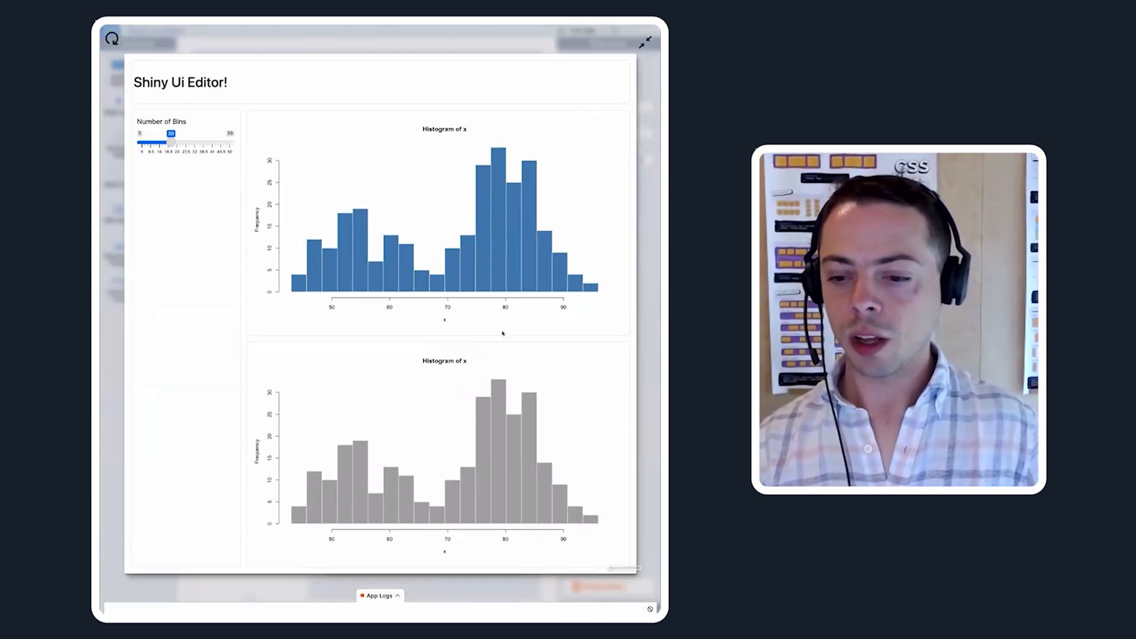
pyautogui.click(379, 595)
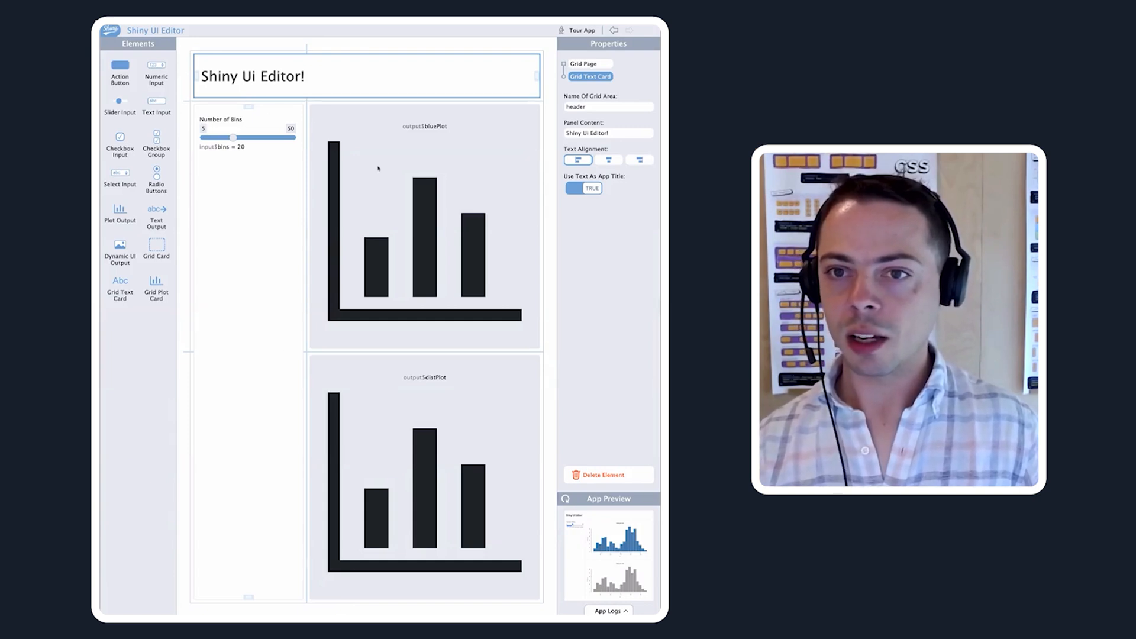
pyautogui.click(248, 132)
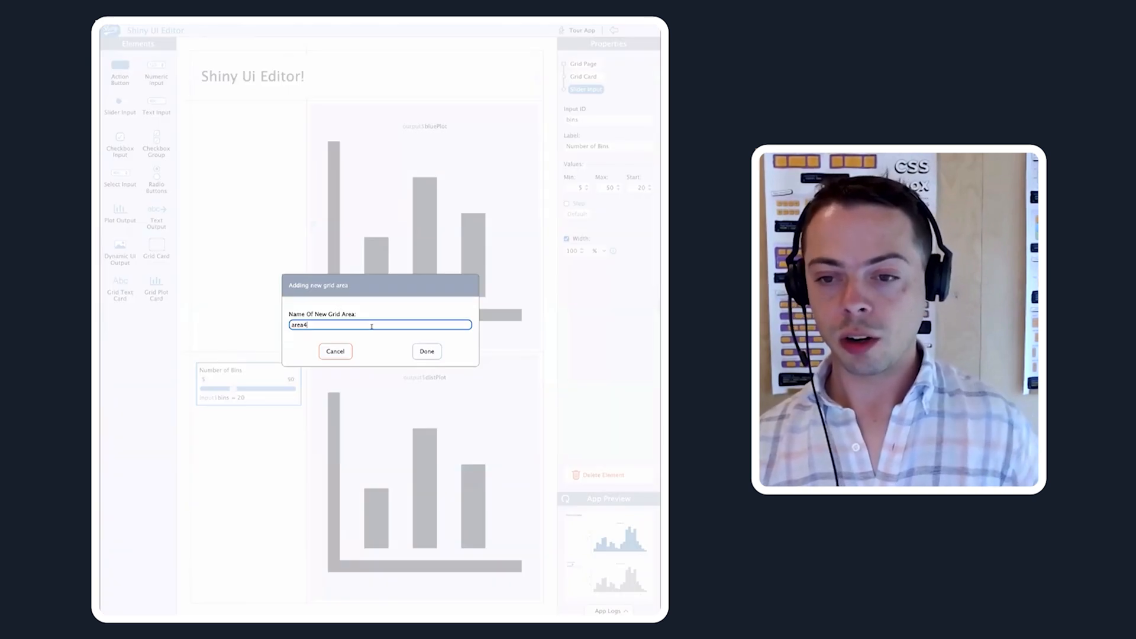
pyautogui.write('newslider')
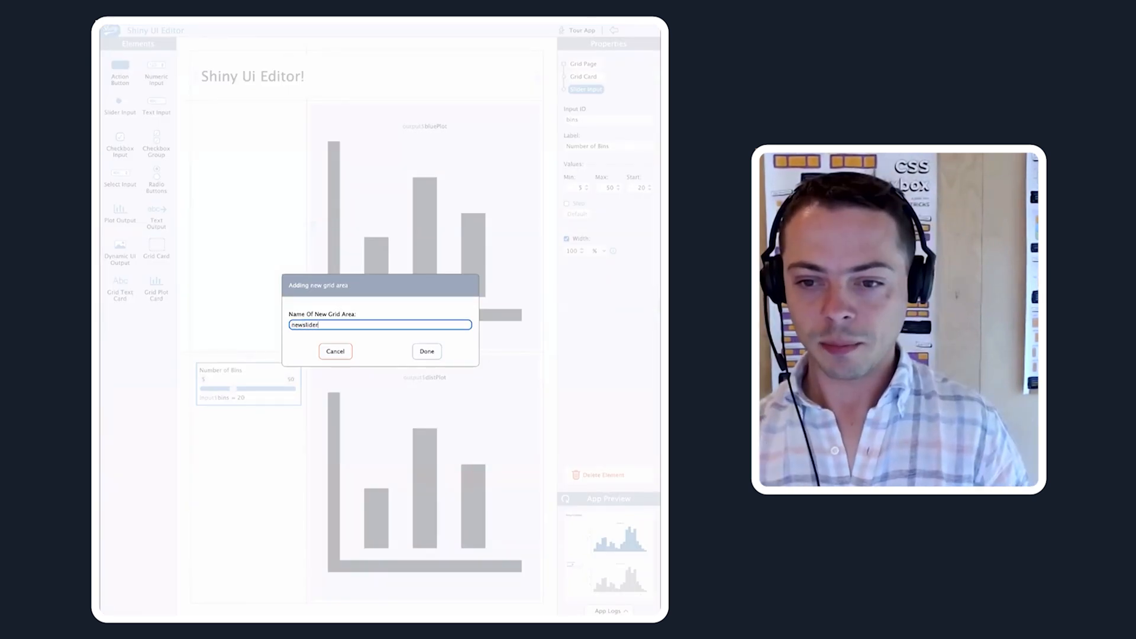
pyautogui.click(426, 351)
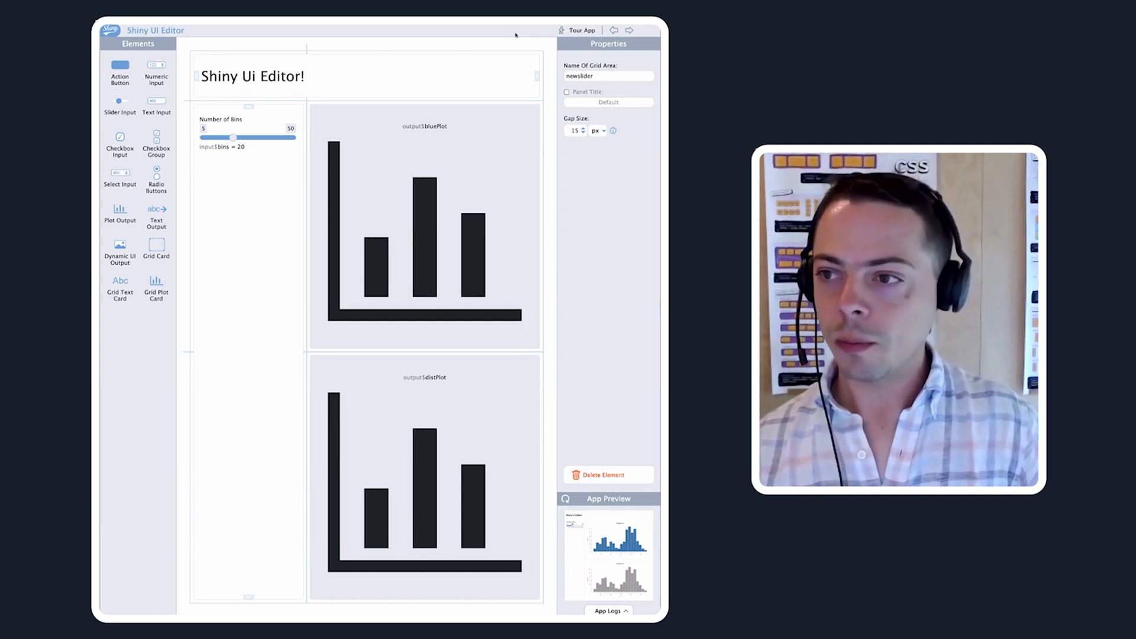
# Select the bluePlot card and resize the rows to 1.12fr over 0.88fr
pyautogui.click(424, 226)
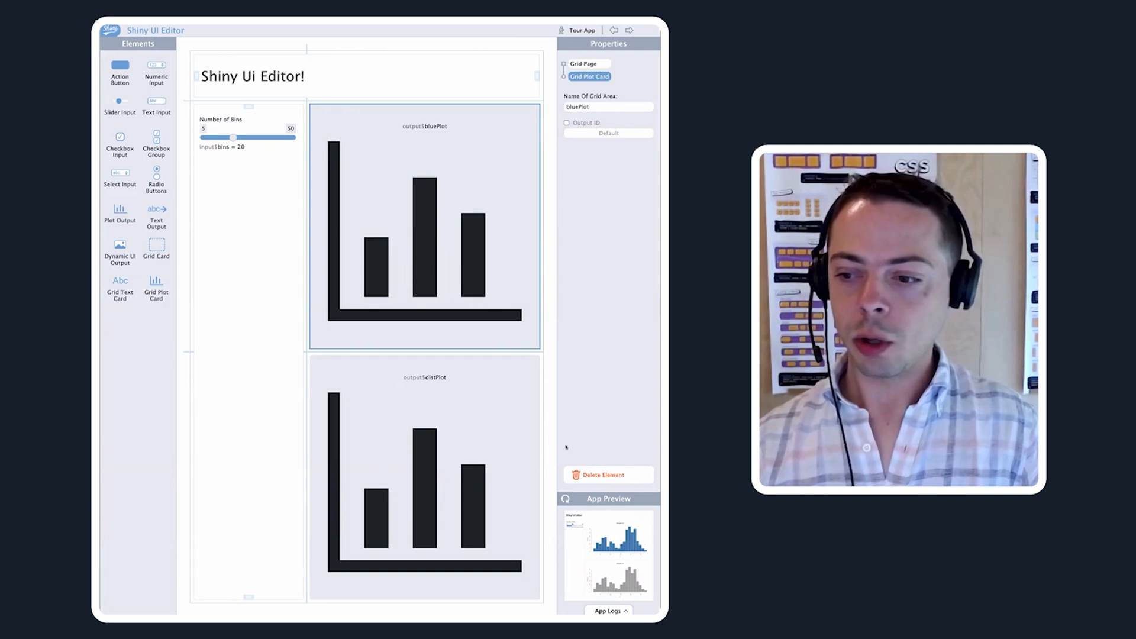
pyautogui.click(607, 474)
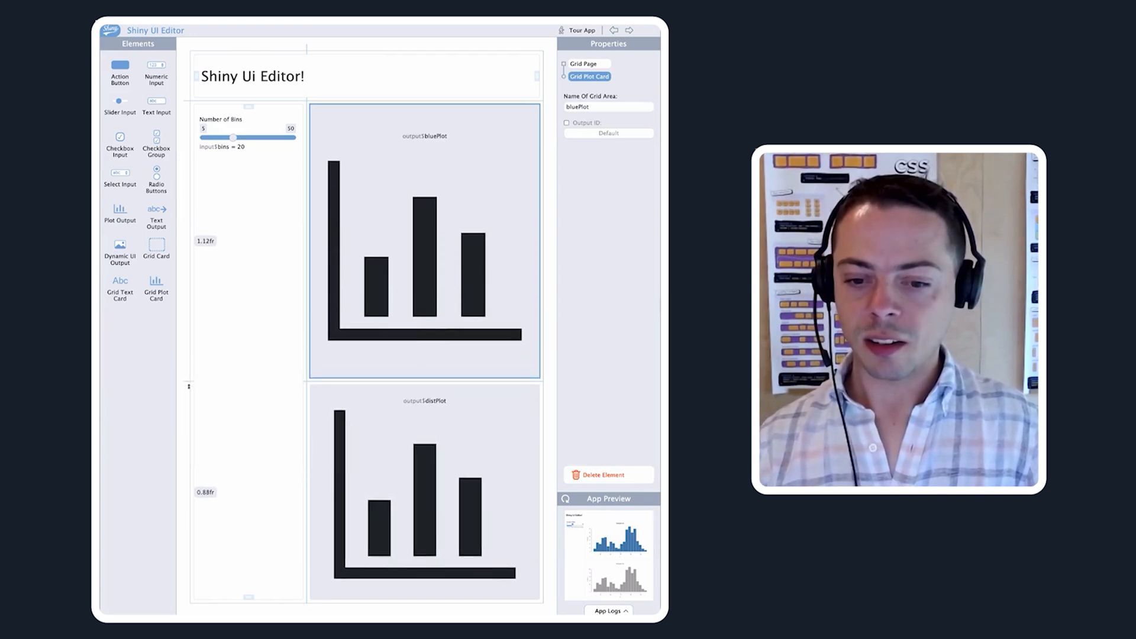
# Drag the row dividers lower so bluePlot gets a wide middle row above the slider and distPlot
pyautogui.moveTo(188, 386); pyautogui.dragTo(186, 420)
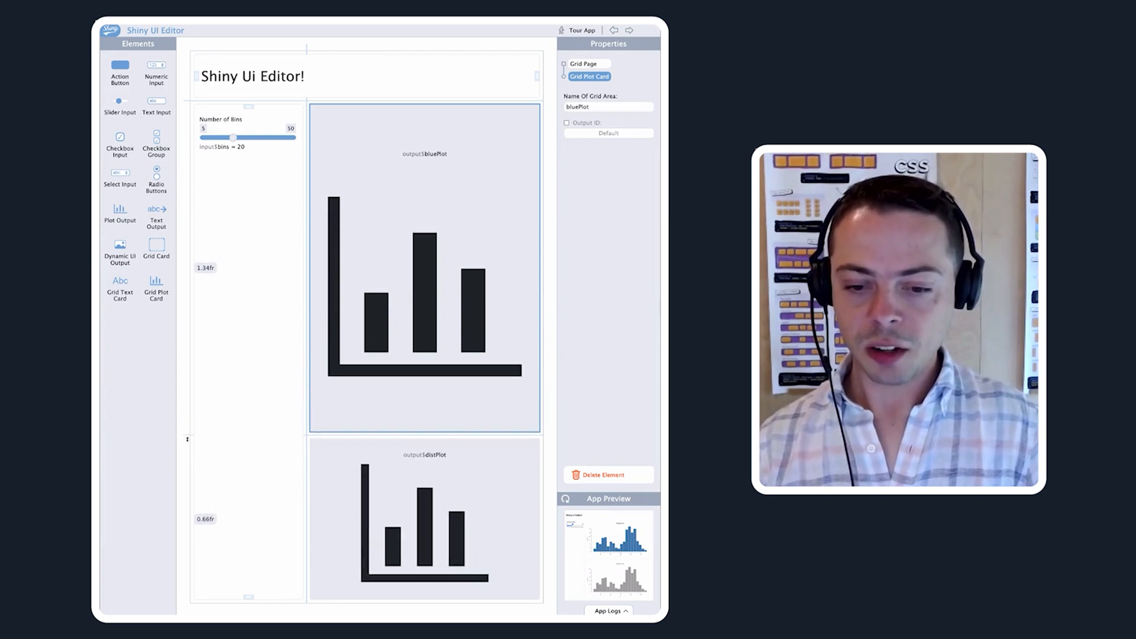
pyautogui.moveTo(188, 439); pyautogui.dragTo(187, 457)
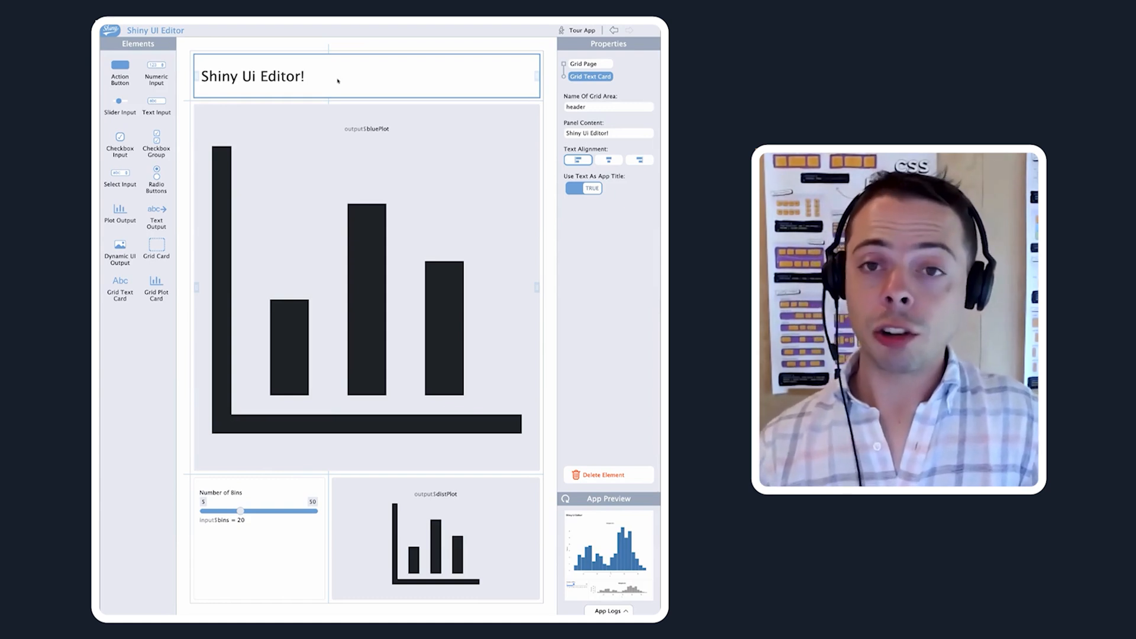
# Center the header title and add a new column to the grid
pyautogui.click(435, 76)
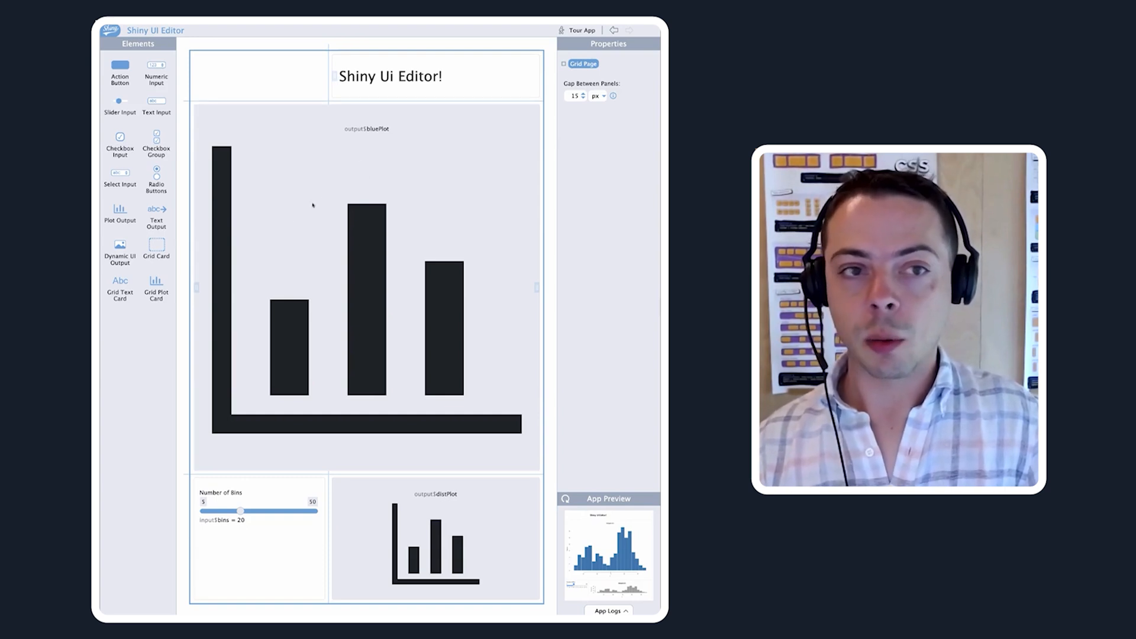
pyautogui.moveTo(283, 84)
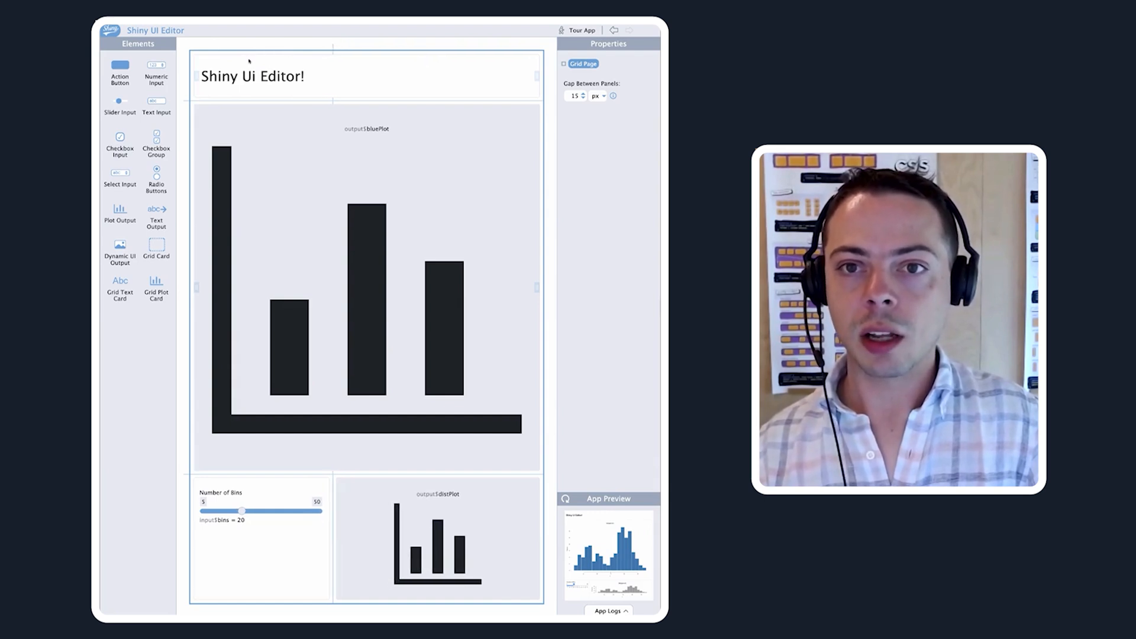
pyautogui.click(254, 76)
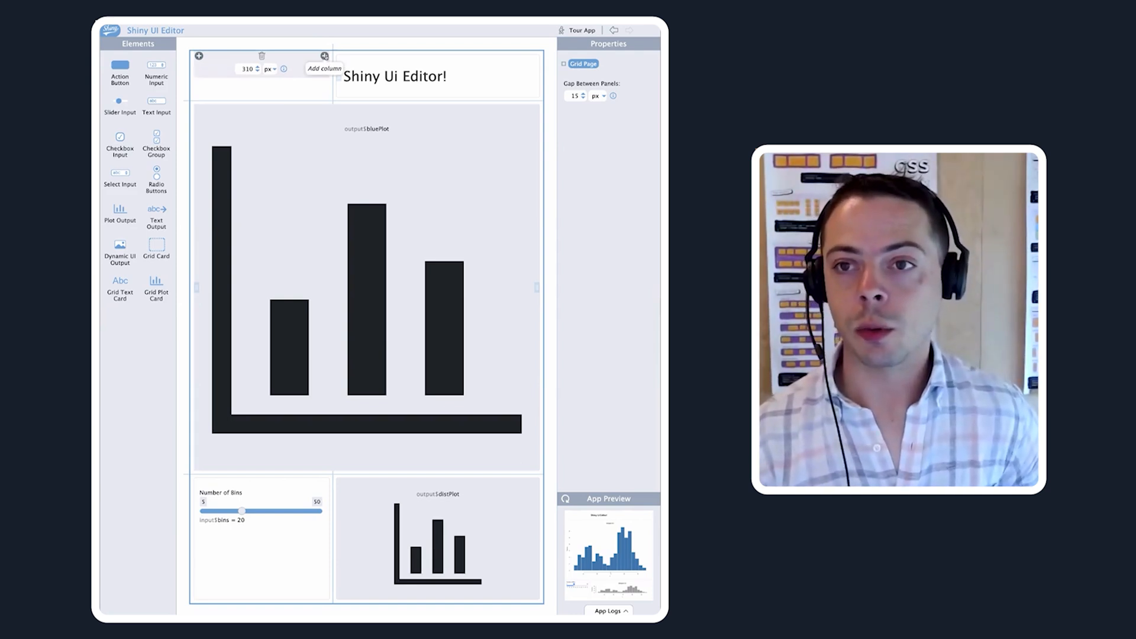
pyautogui.click(323, 68)
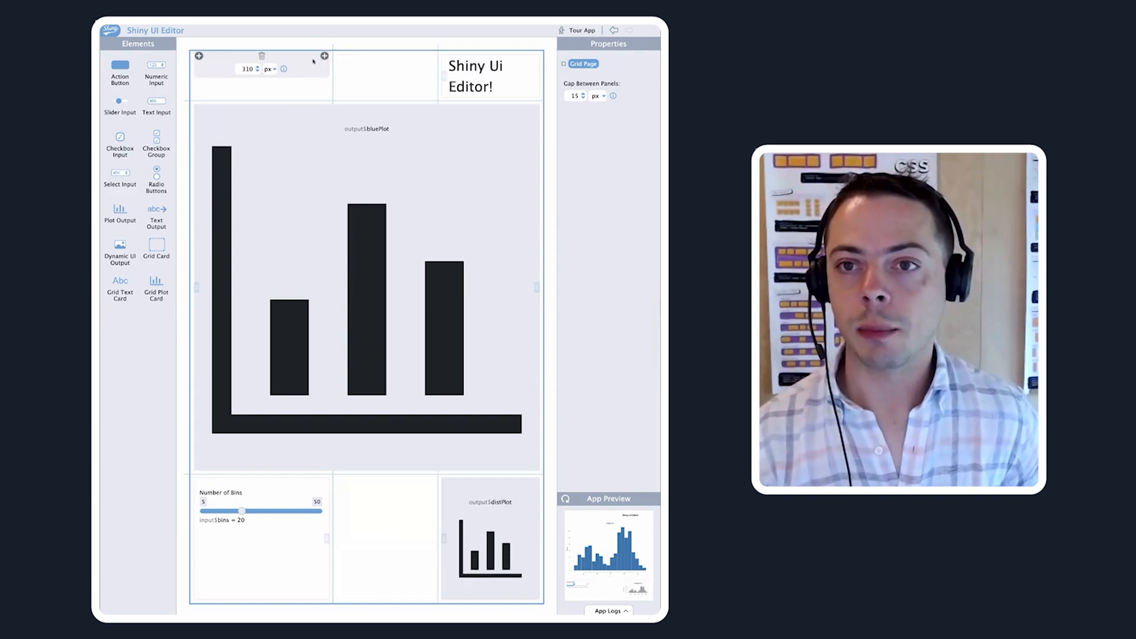
pyautogui.click(384, 57)
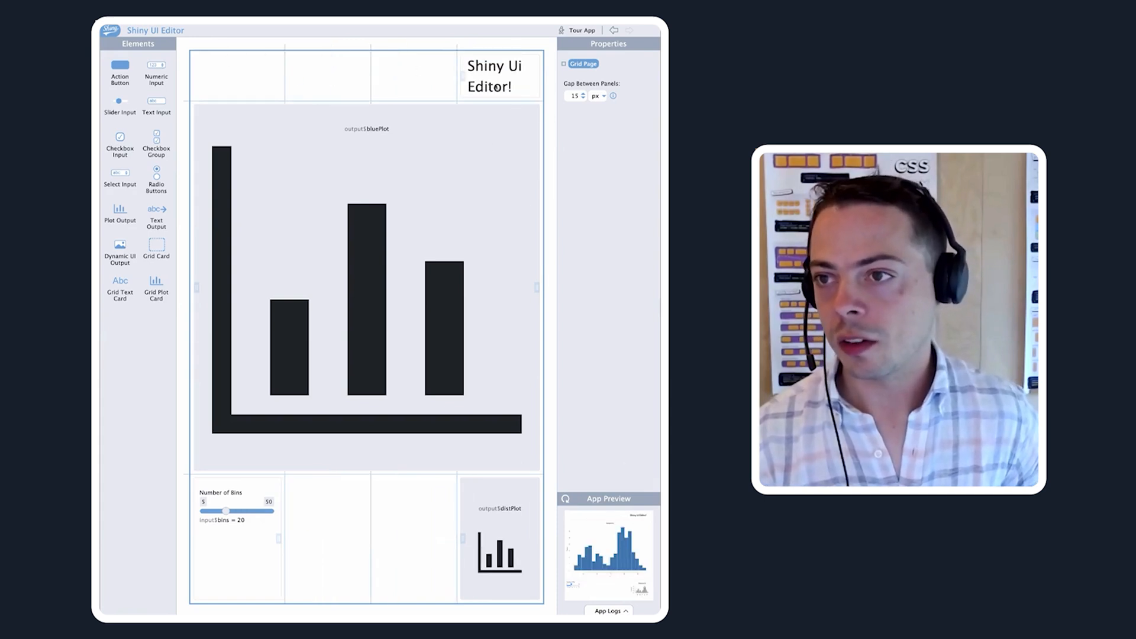
# Widen the title card so it spans two top-row columns
pyautogui.click(498, 76)
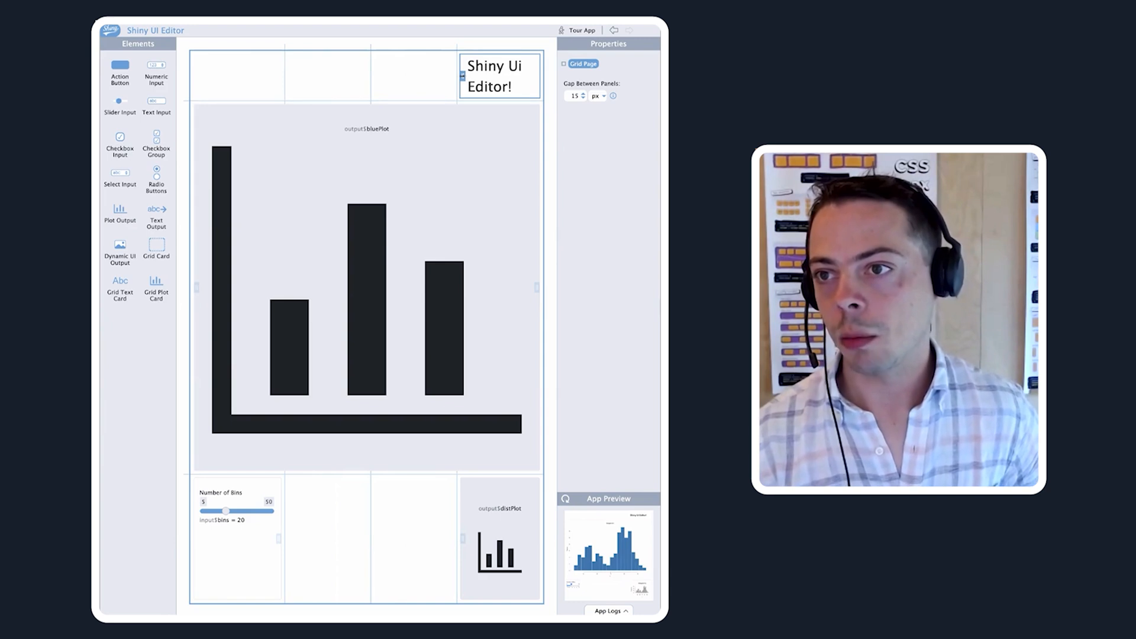
pyautogui.click(391, 80)
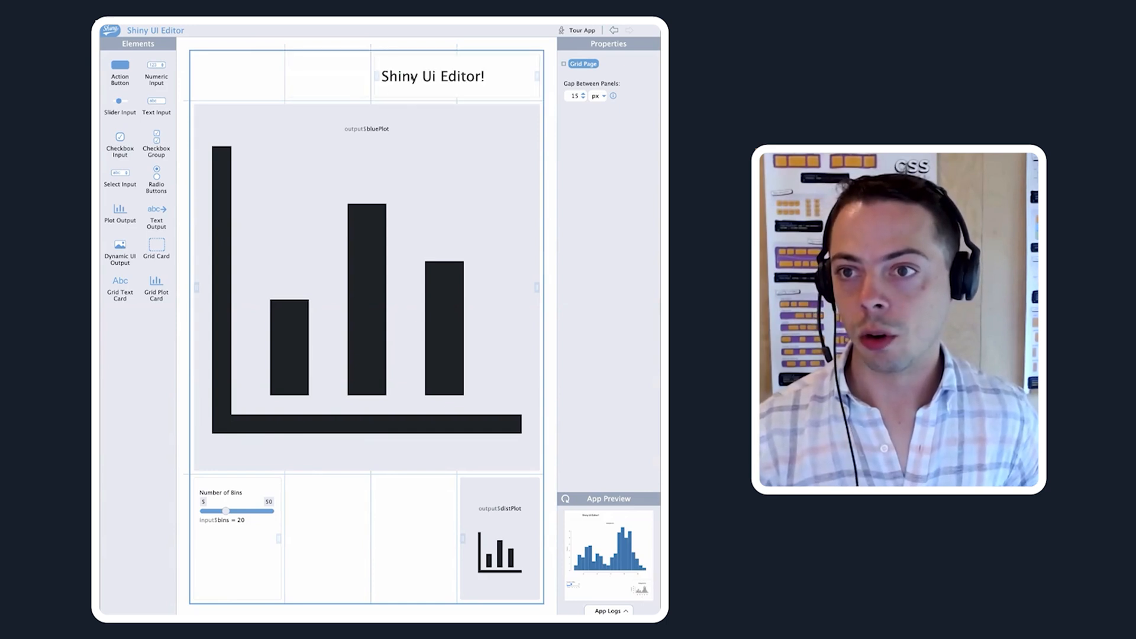
pyautogui.click(365, 289)
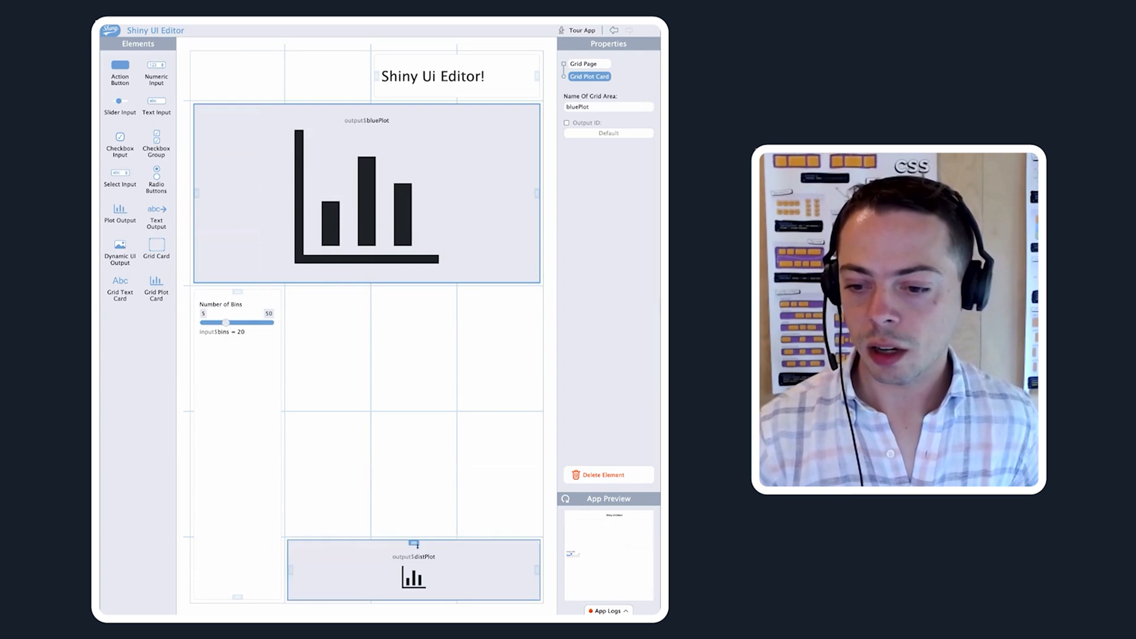
# Drop a new plot into the lower grid, keeping the default area name 'area4'
pyautogui.click(413, 570)
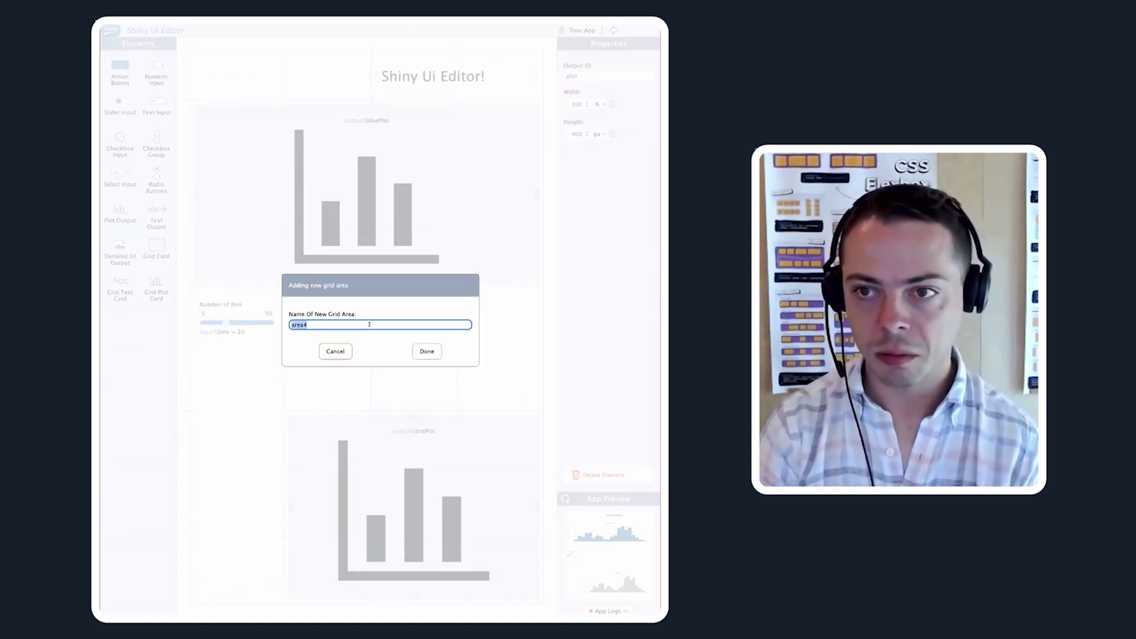
# Name the enlarged distPlot's new grid area 'namefie' and confirm
pyautogui.write('namefie')
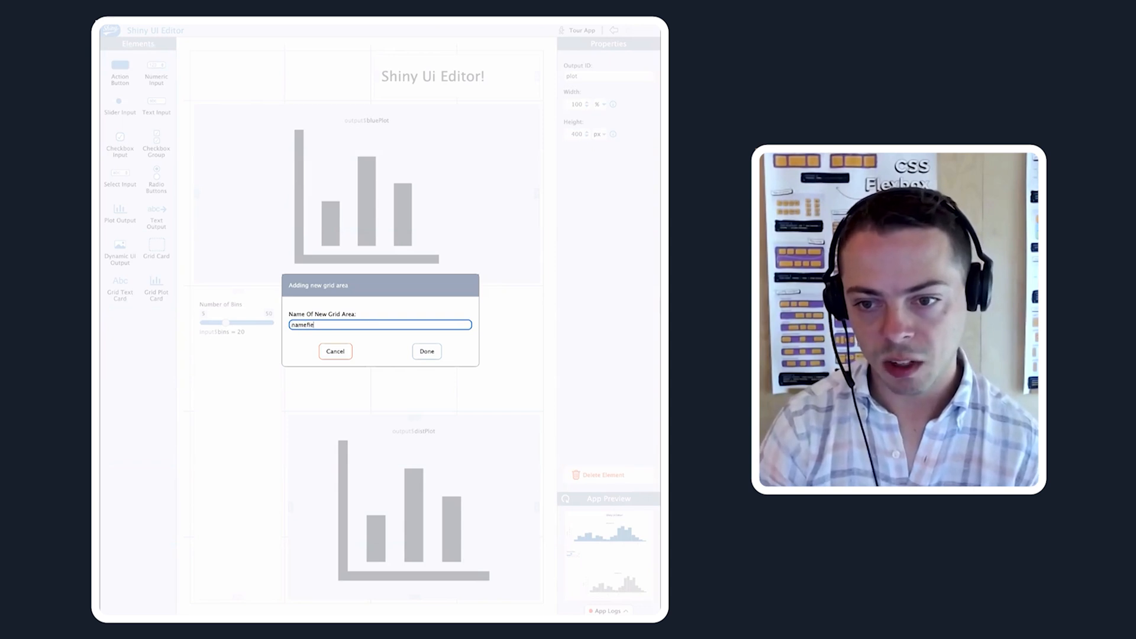
pyautogui.click(426, 351)
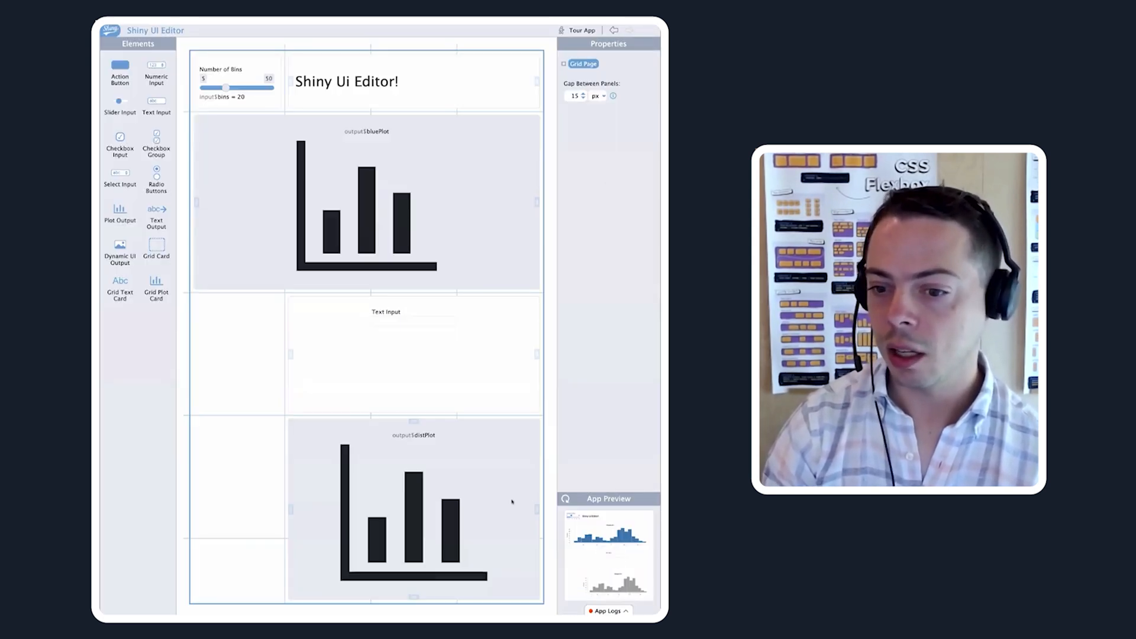
# Place a numeric input in the empty left cell as area mynumber and begin shrinking bluePlot
pyautogui.click(413, 510)
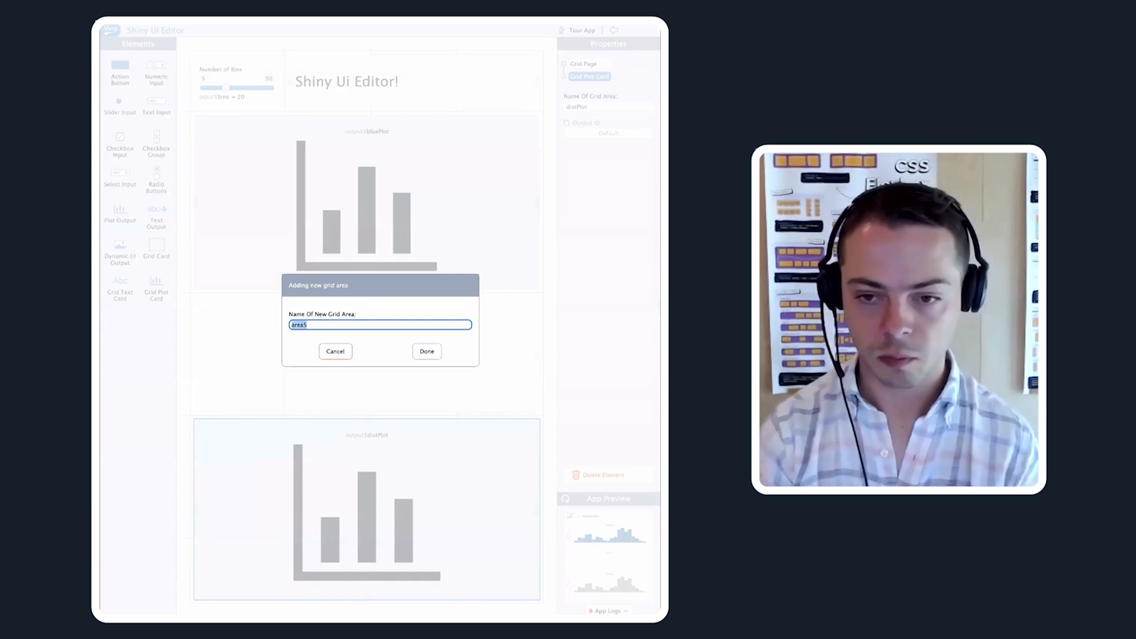
pyautogui.click(425, 351)
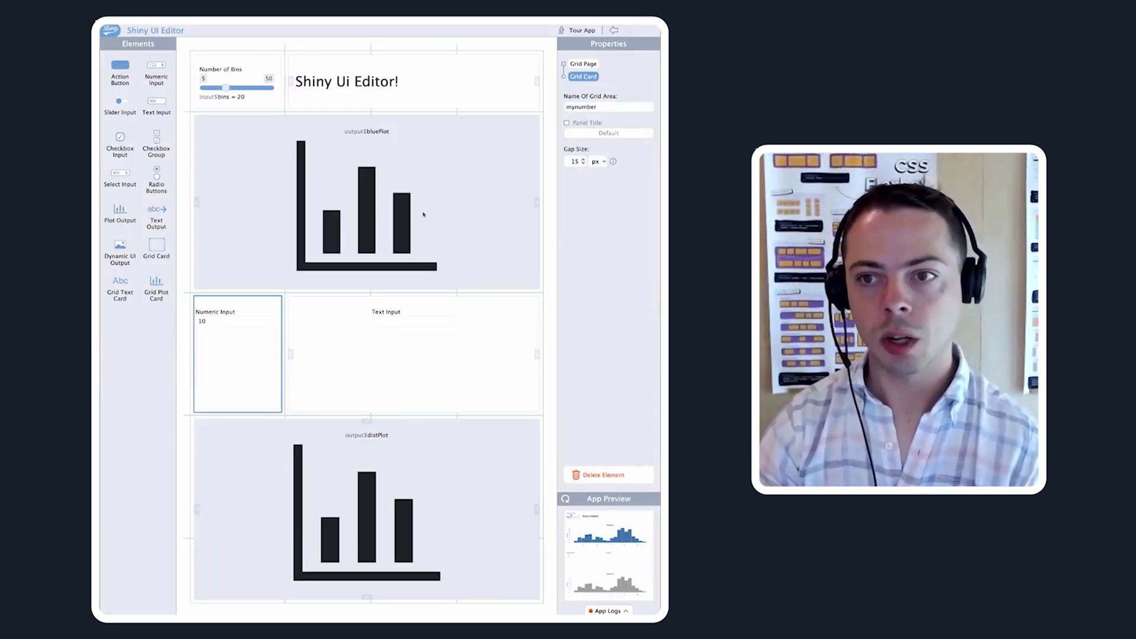
pyautogui.click(365, 210)
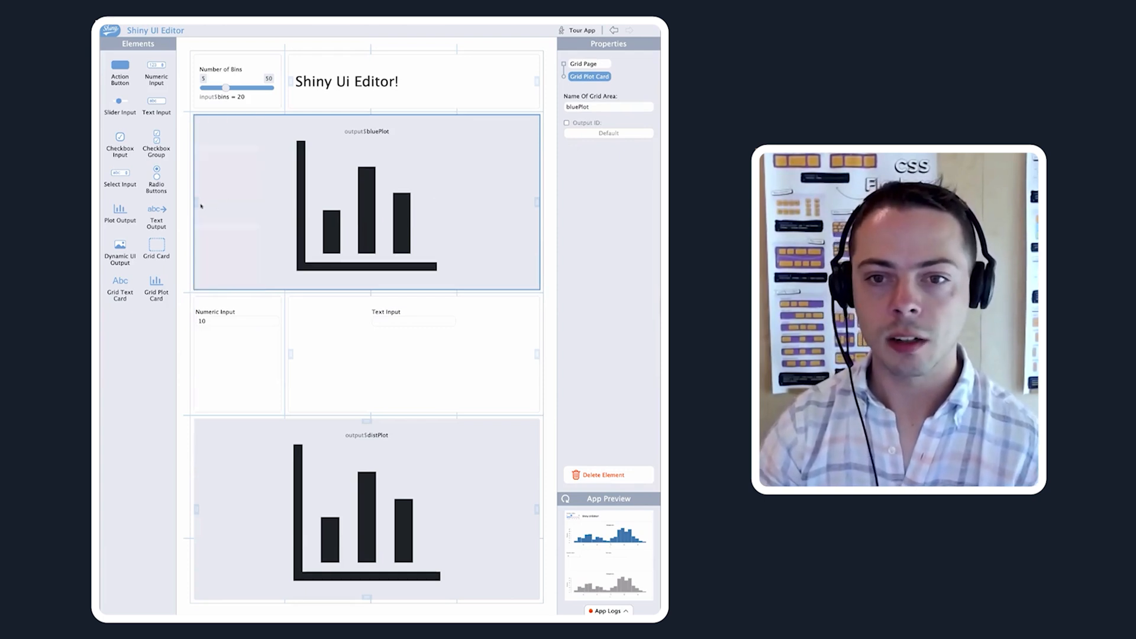
pyautogui.click(236, 217)
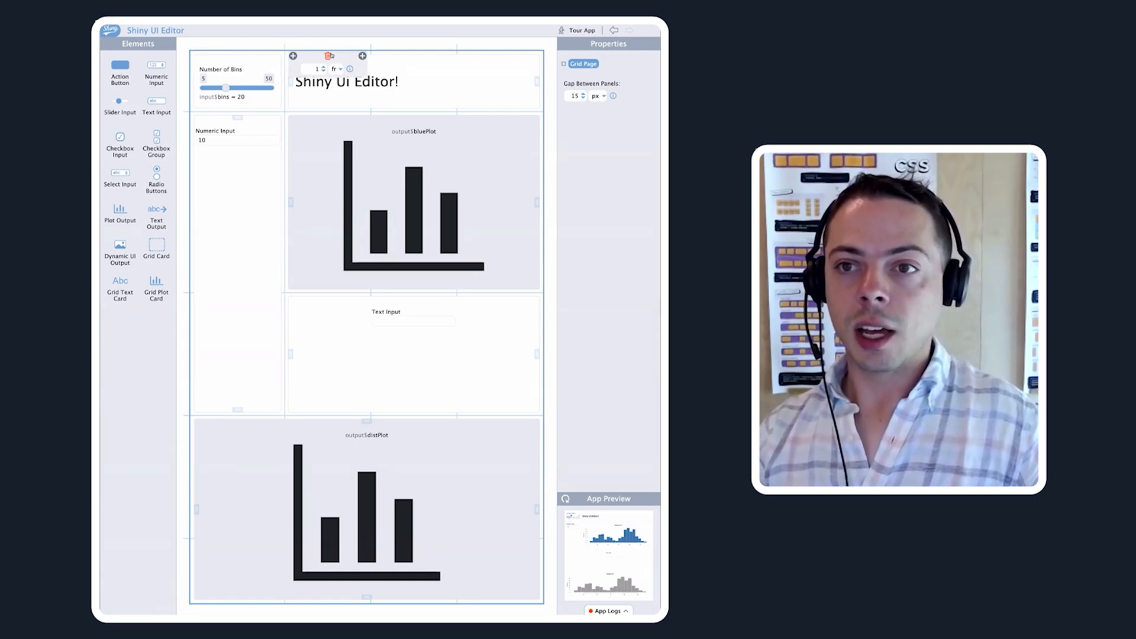
pyautogui.moveTo(328, 55)
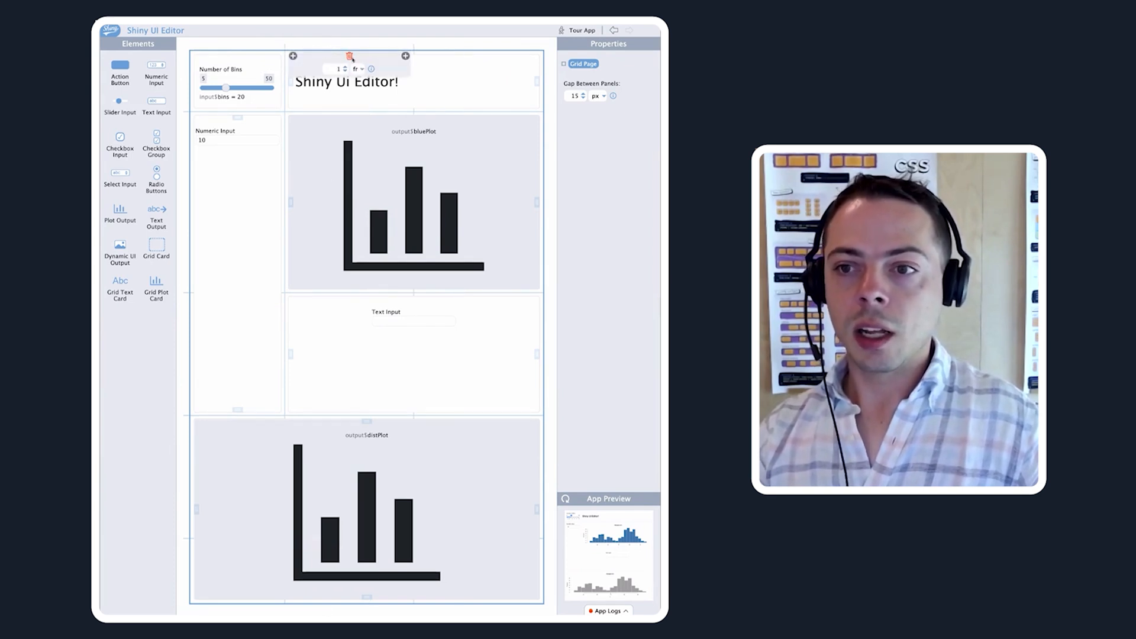
# Delete one of the grid's columns
pyautogui.click(236, 83)
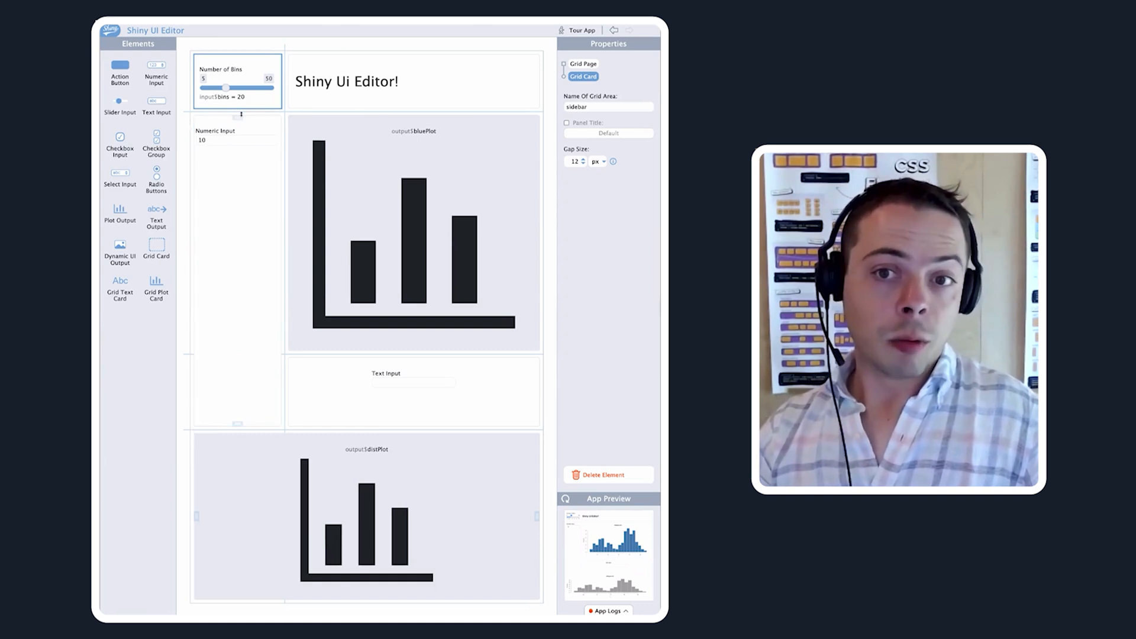
# Place a dynamic UI output in the left mynumber card and select it
pyautogui.click(236, 138)
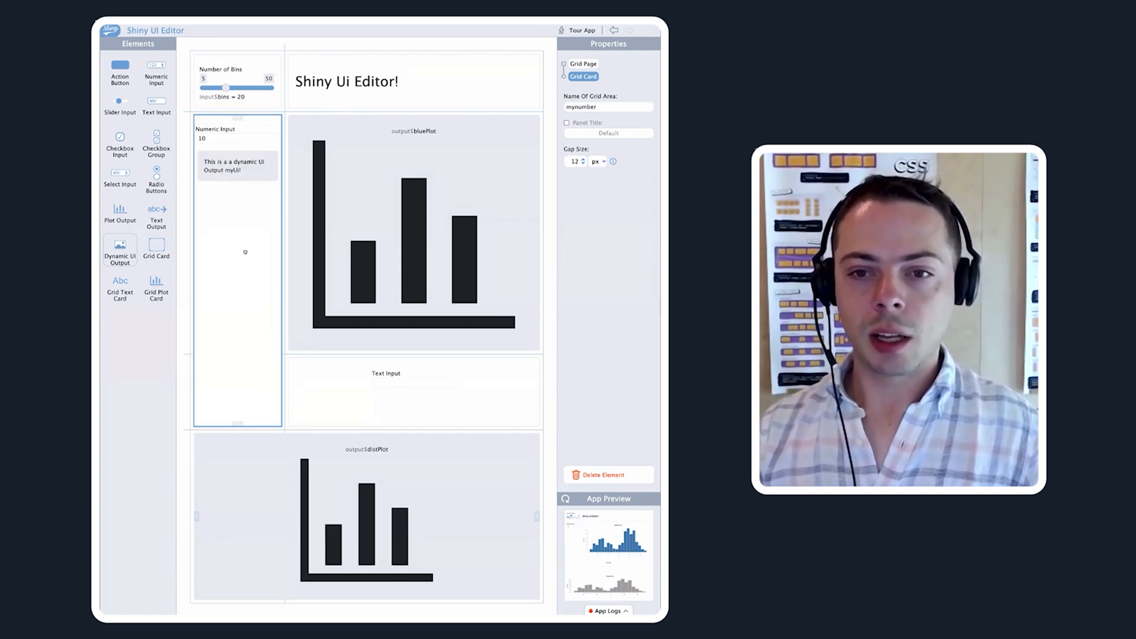
pyautogui.click(237, 165)
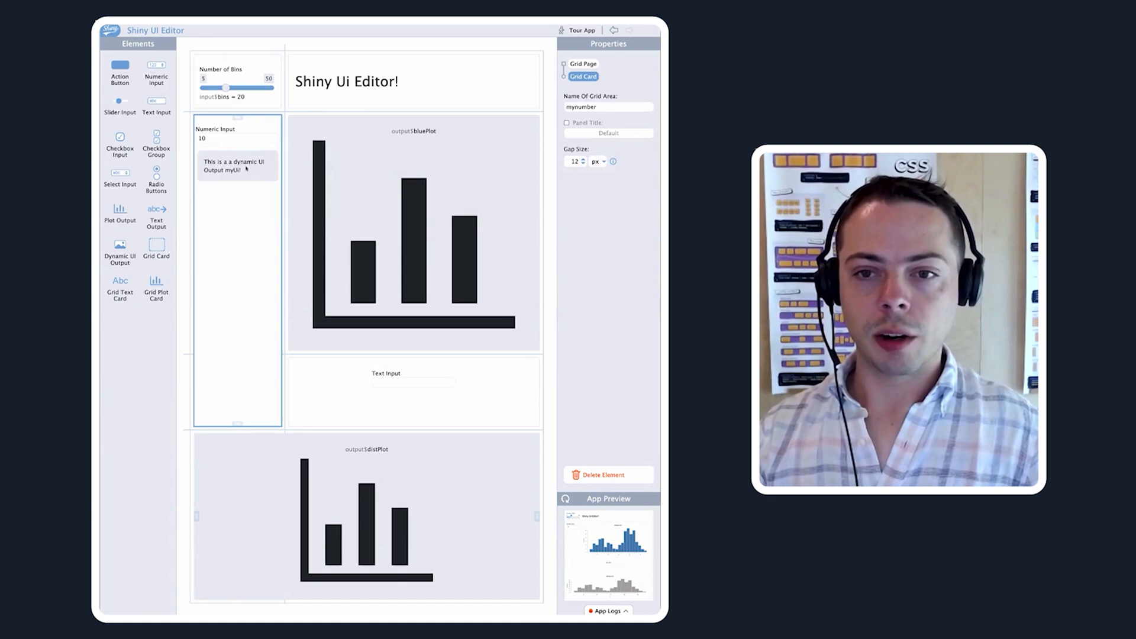
pyautogui.click(237, 165)
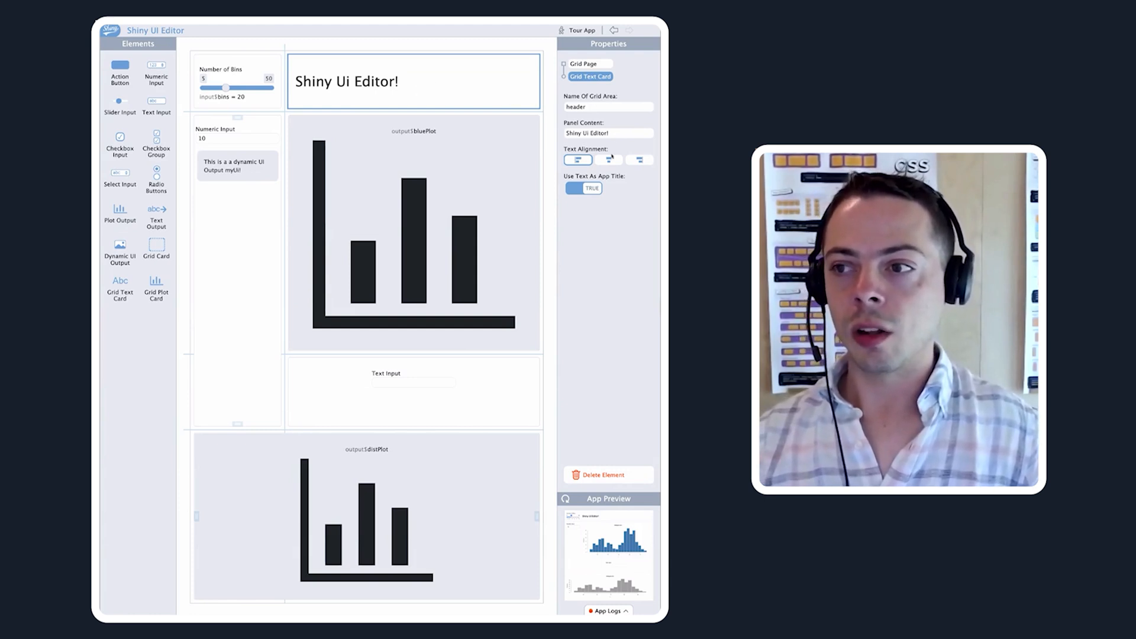
pyautogui.click(609, 159)
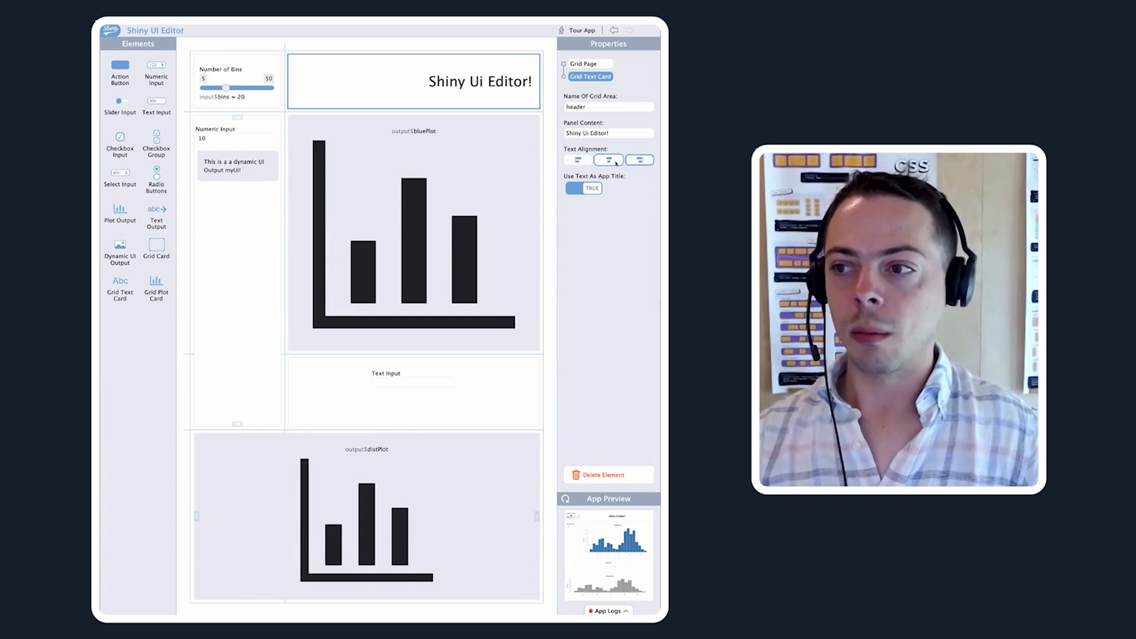
pyautogui.click(577, 159)
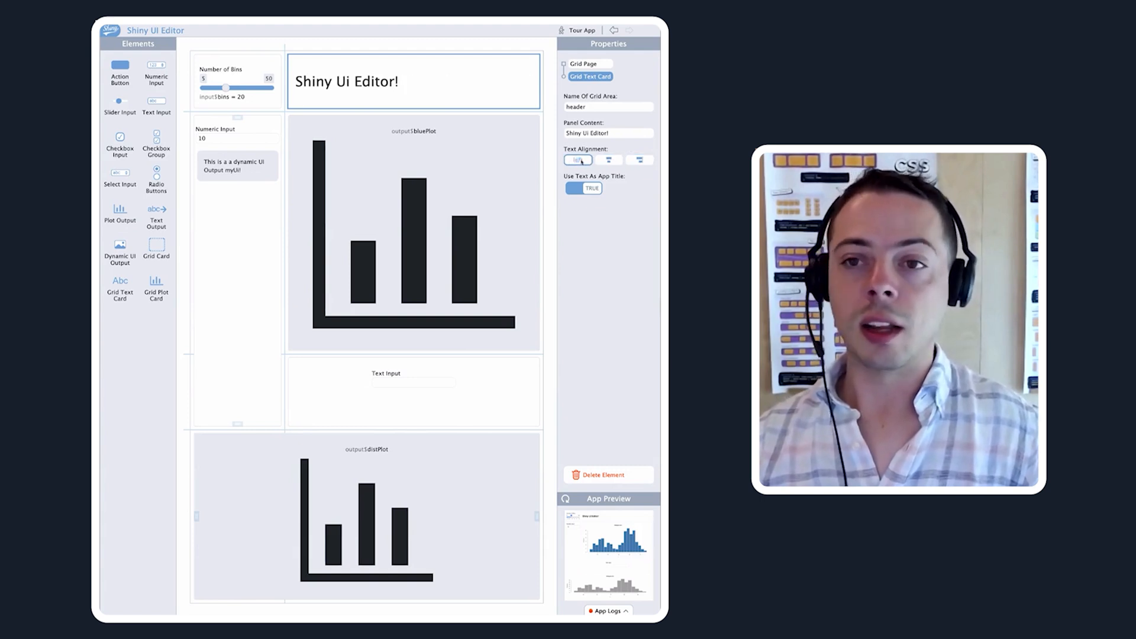
pyautogui.click(609, 160)
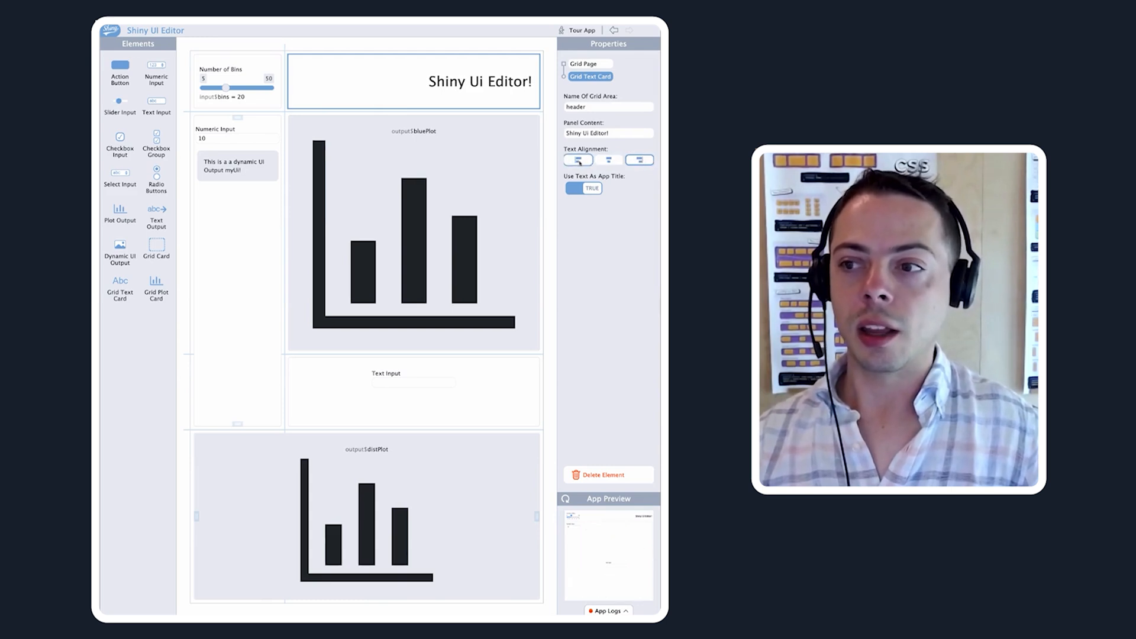
pyautogui.click(578, 159)
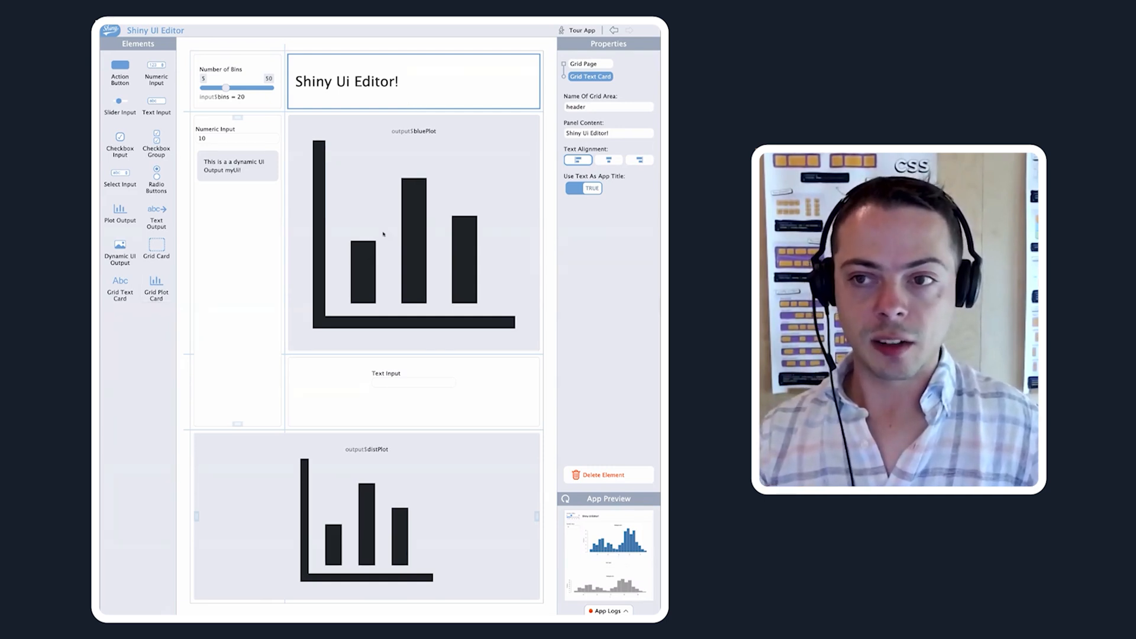
# Select the numeric input card and drag its bottom edge up to the second row
pyautogui.click(412, 232)
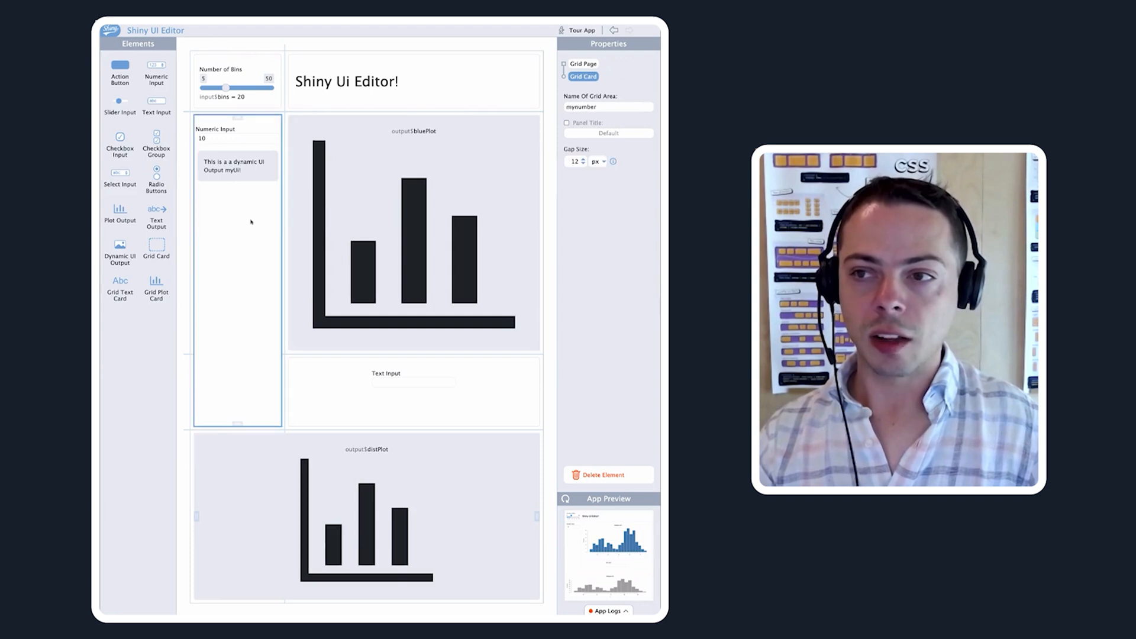
pyautogui.moveTo(305, 408)
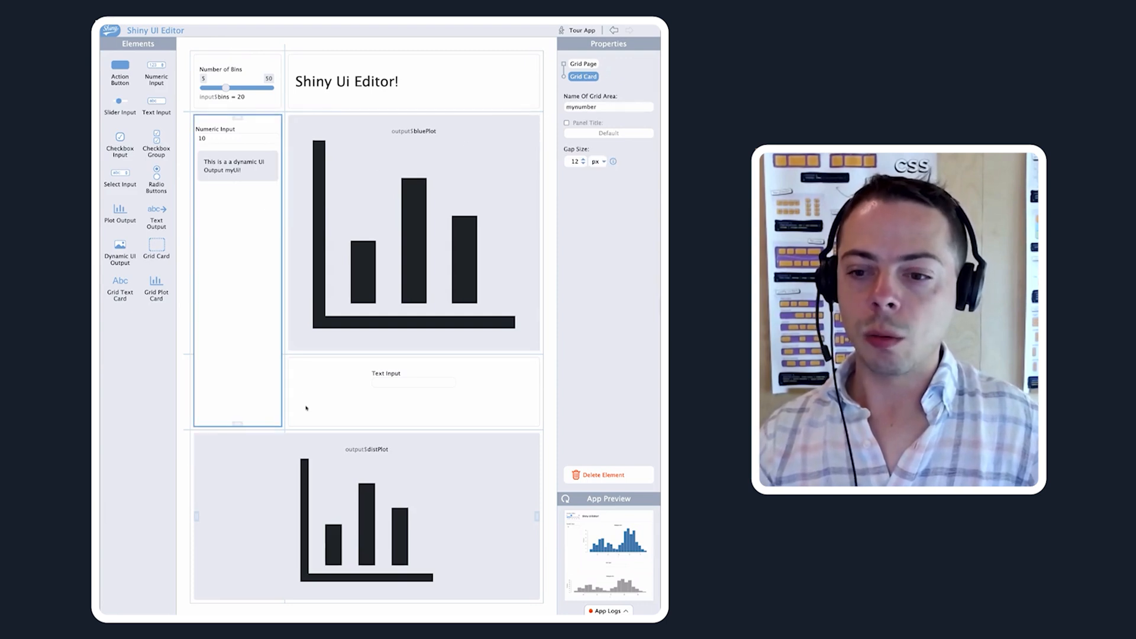
pyautogui.click(413, 232)
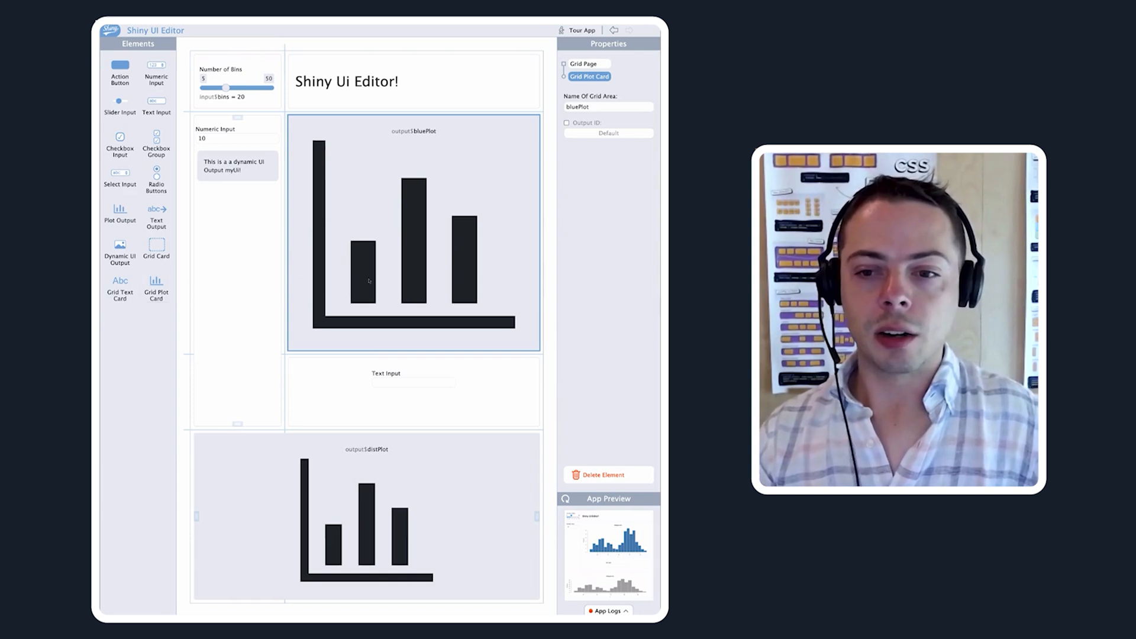
pyautogui.moveTo(327, 126)
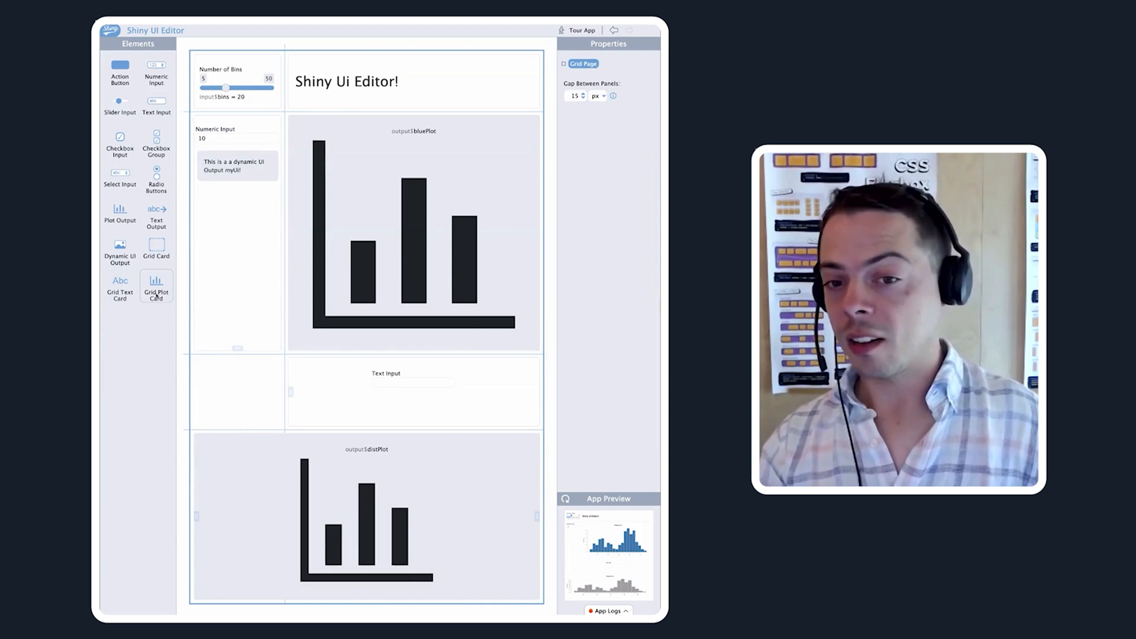
# Delete the distPlot card and start dropping a new card into the bottom cell
pyautogui.moveTo(155, 286); pyautogui.dragTo(246, 391)
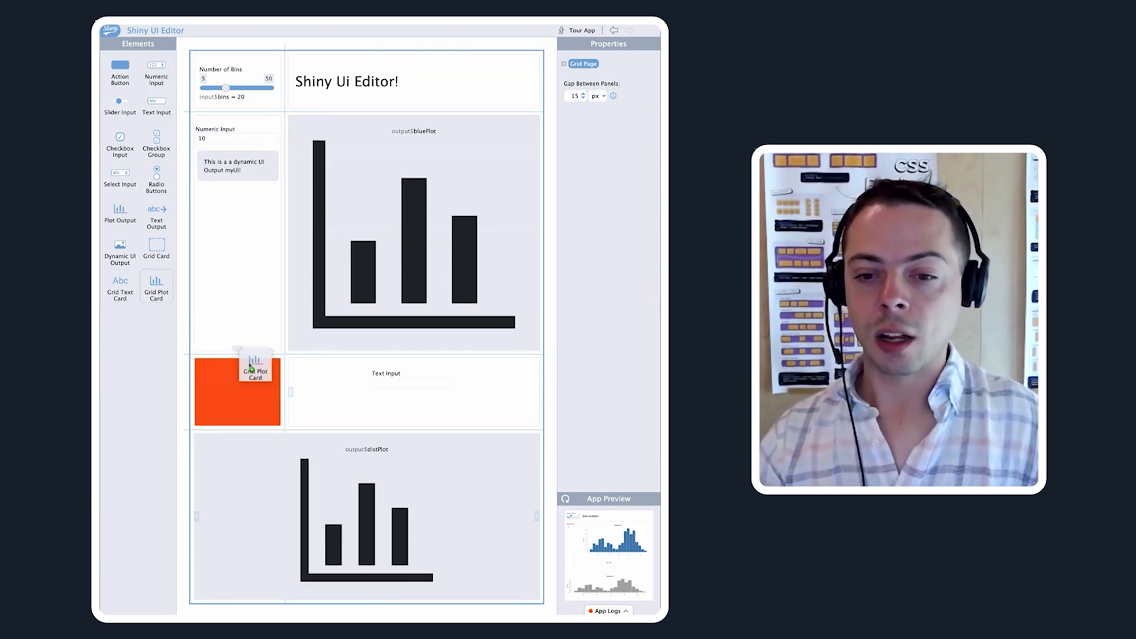
pyautogui.click(365, 518)
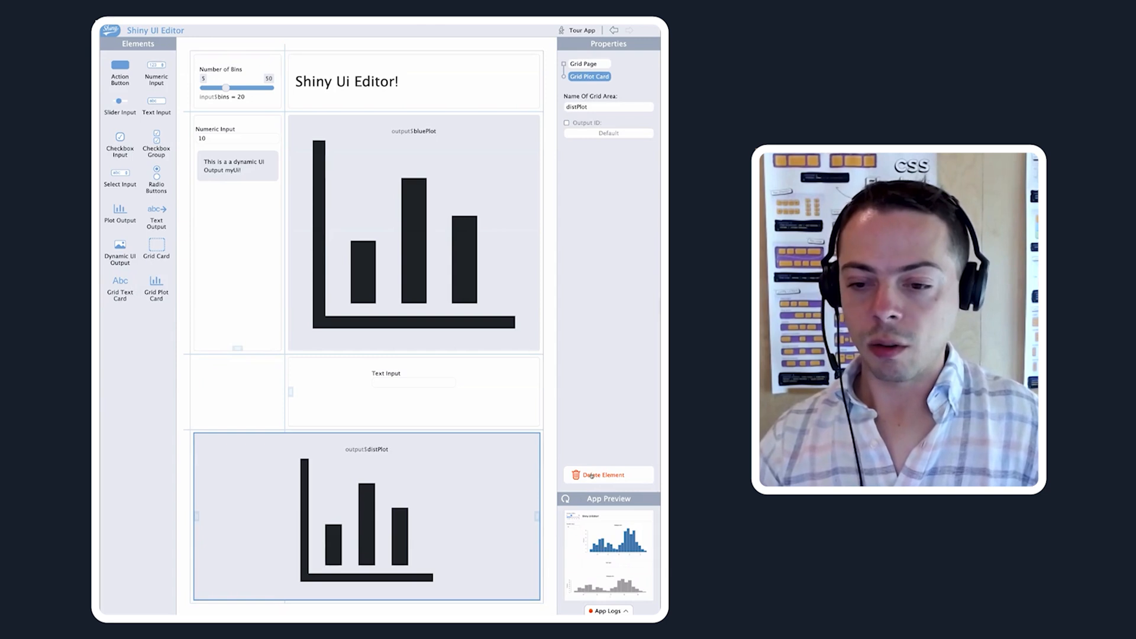
pyautogui.click(413, 232)
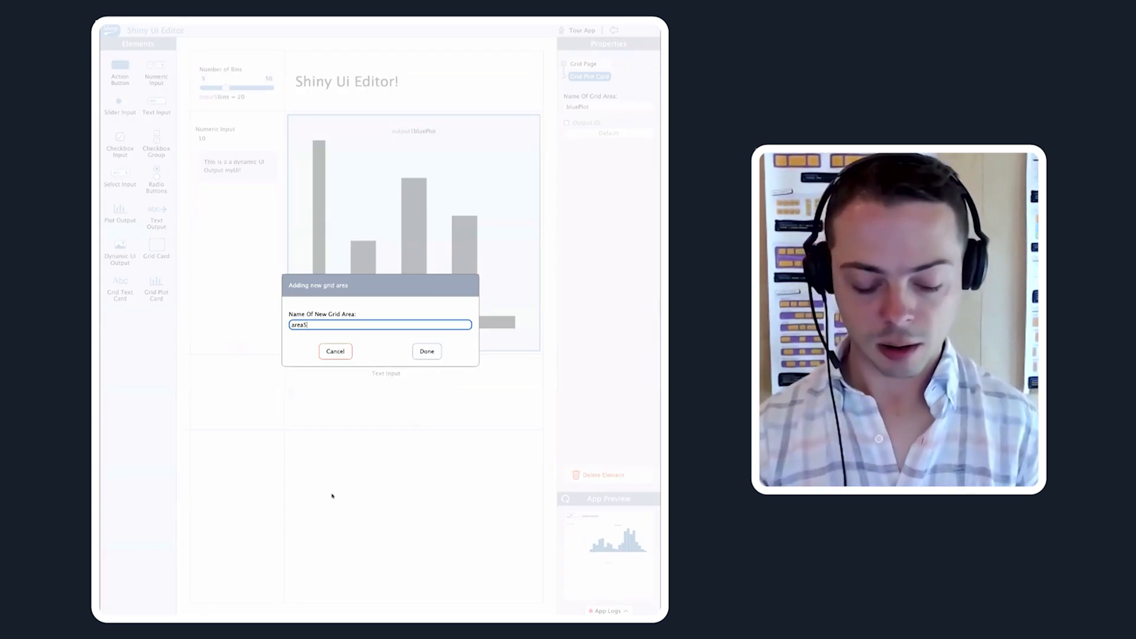
pyautogui.write('d')
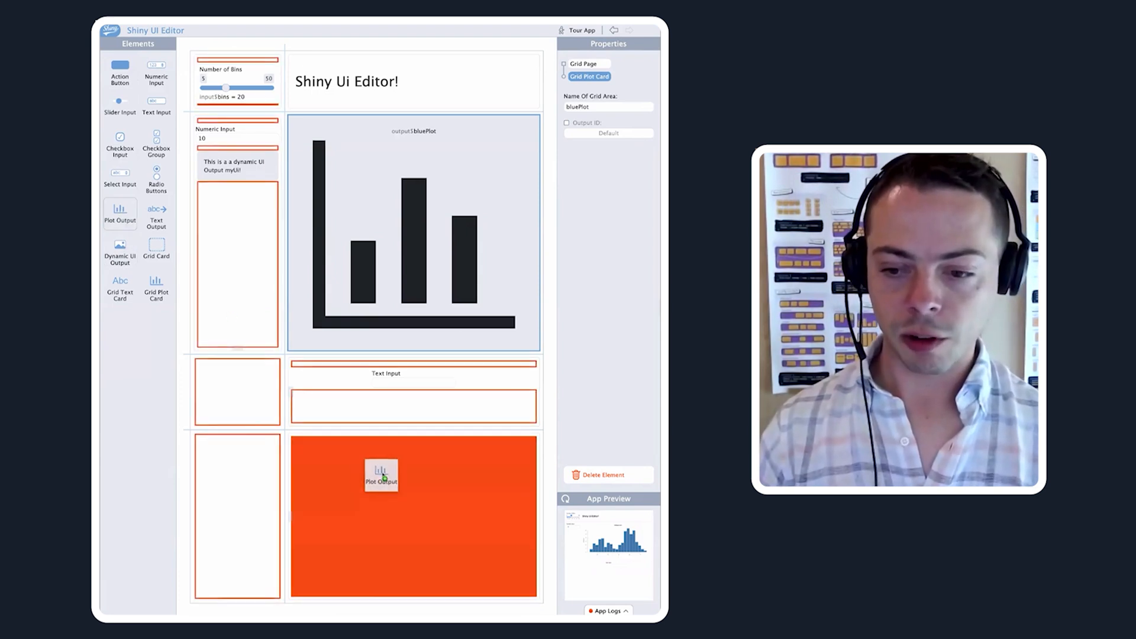
pyautogui.click(381, 473)
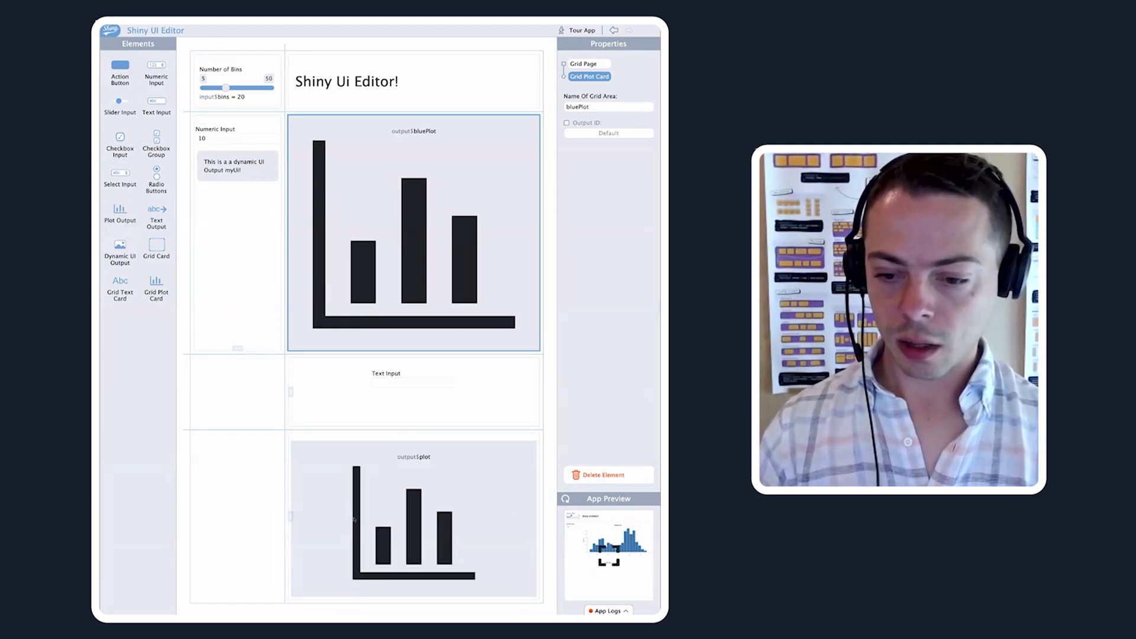
pyautogui.click(366, 518)
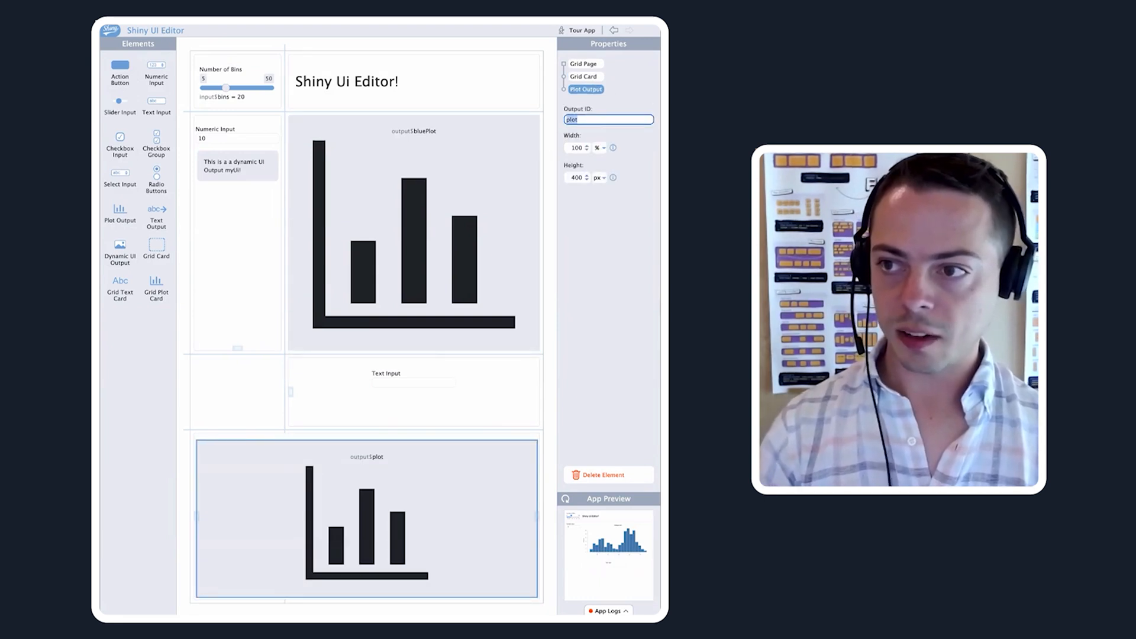
pyautogui.write('distPlot')
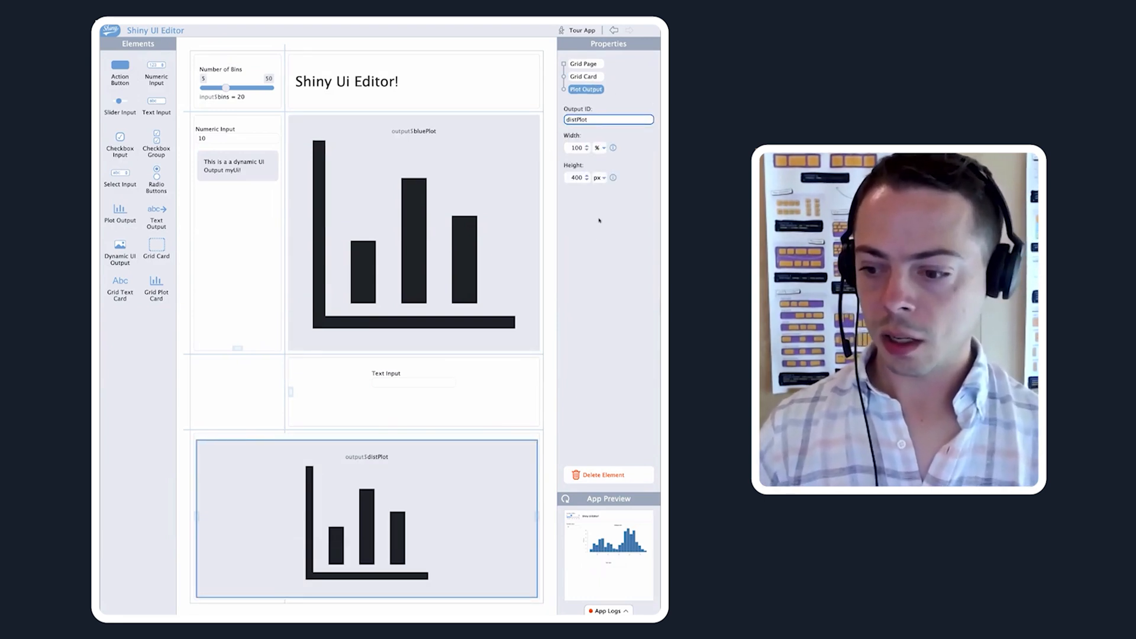
pyautogui.click(575, 177)
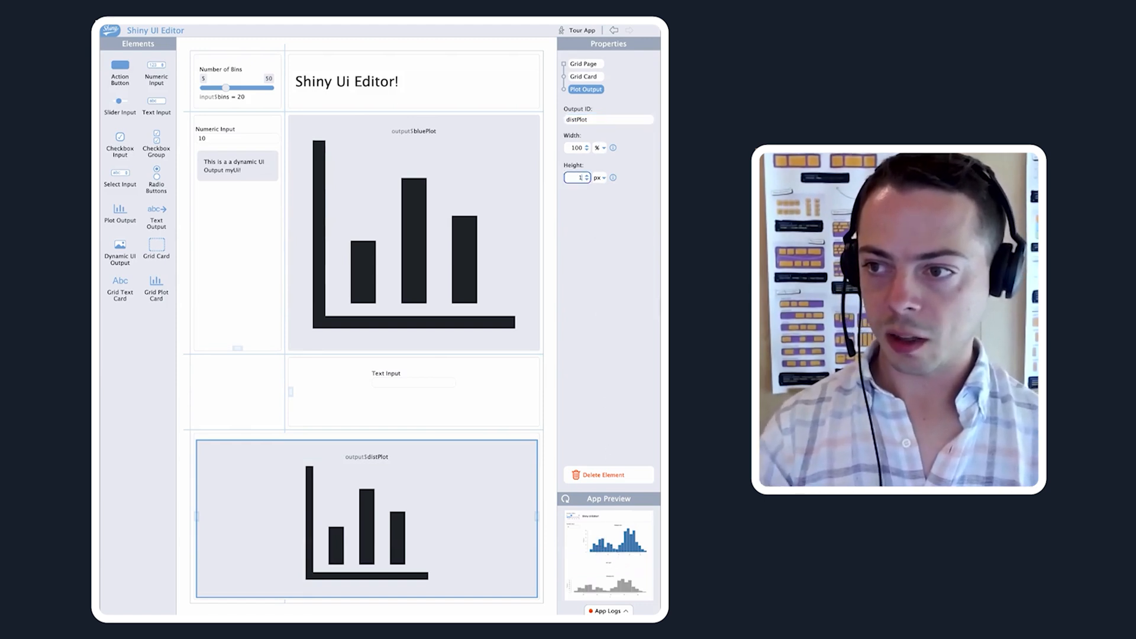
pyautogui.click(600, 177)
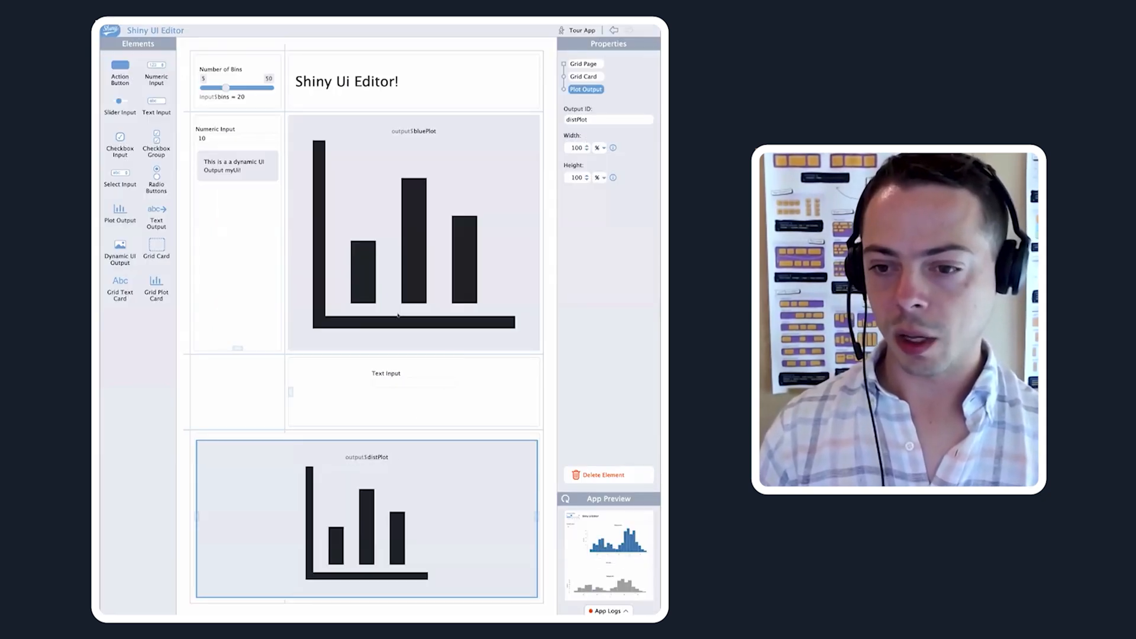
pyautogui.click(413, 232)
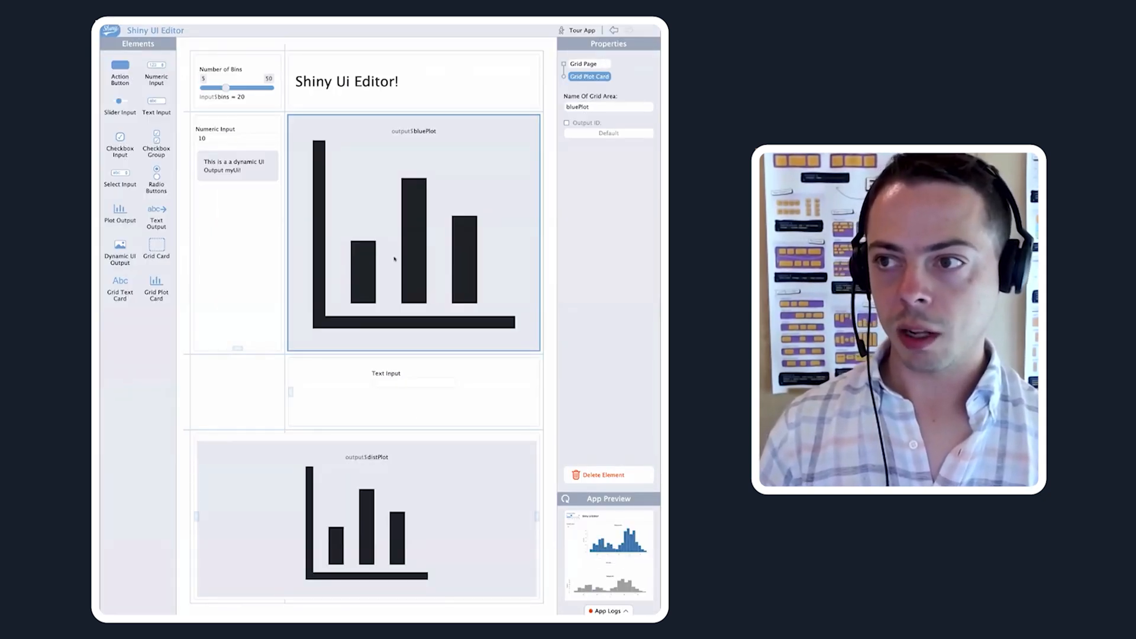
pyautogui.click(608, 106)
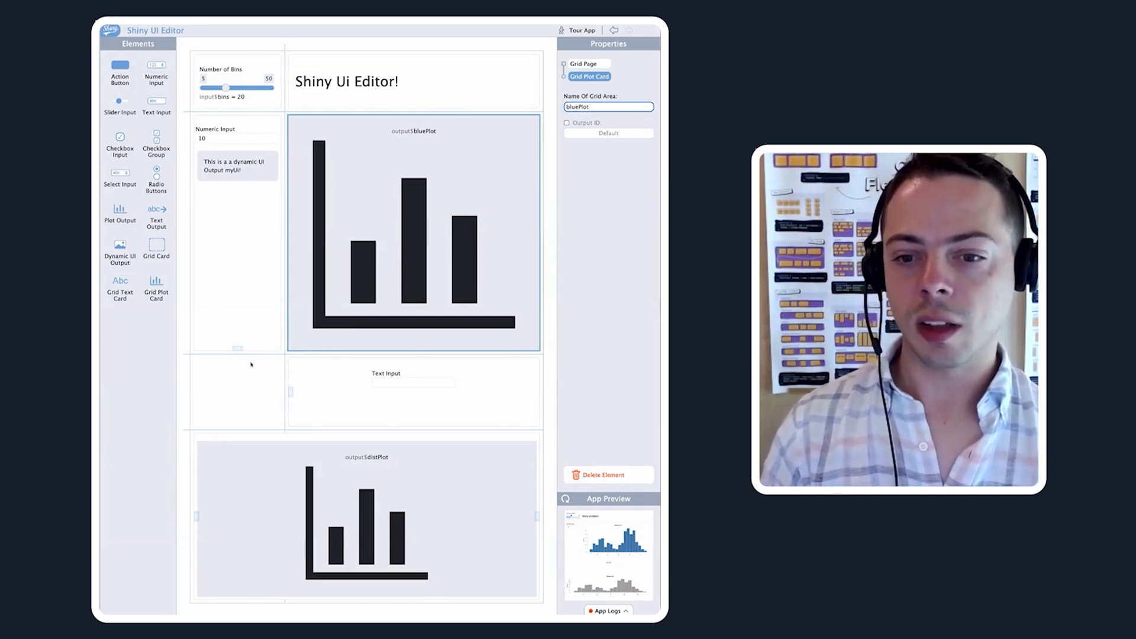
pyautogui.click(413, 391)
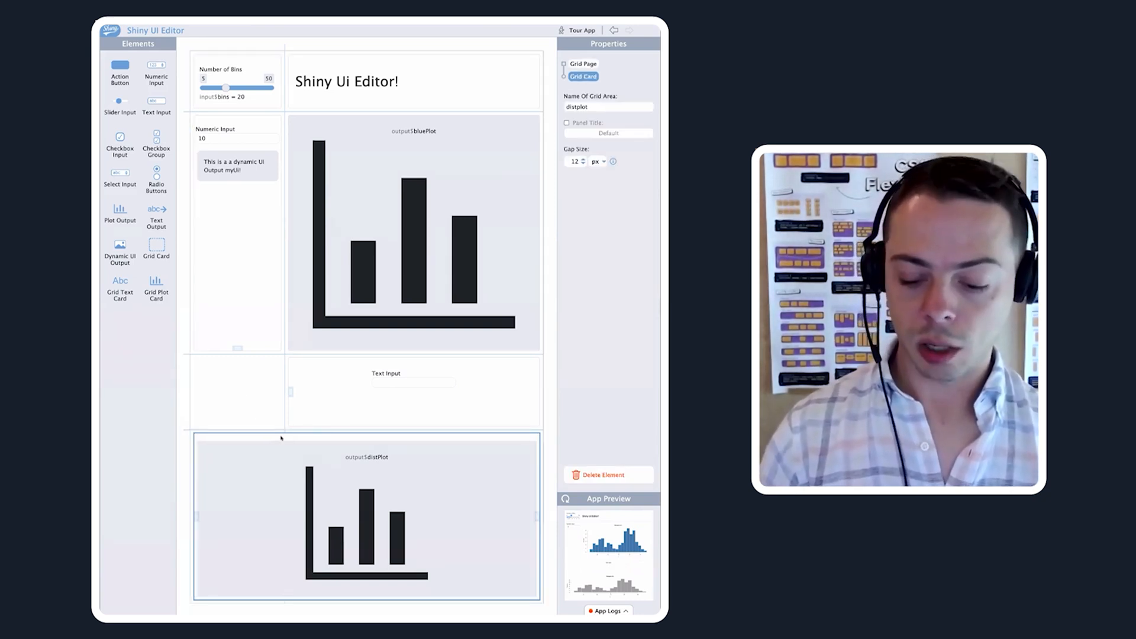
# Add the plot as grid area 'distPlot', keep its default output ID, and remove the Text Input card
pyautogui.click(597, 475)
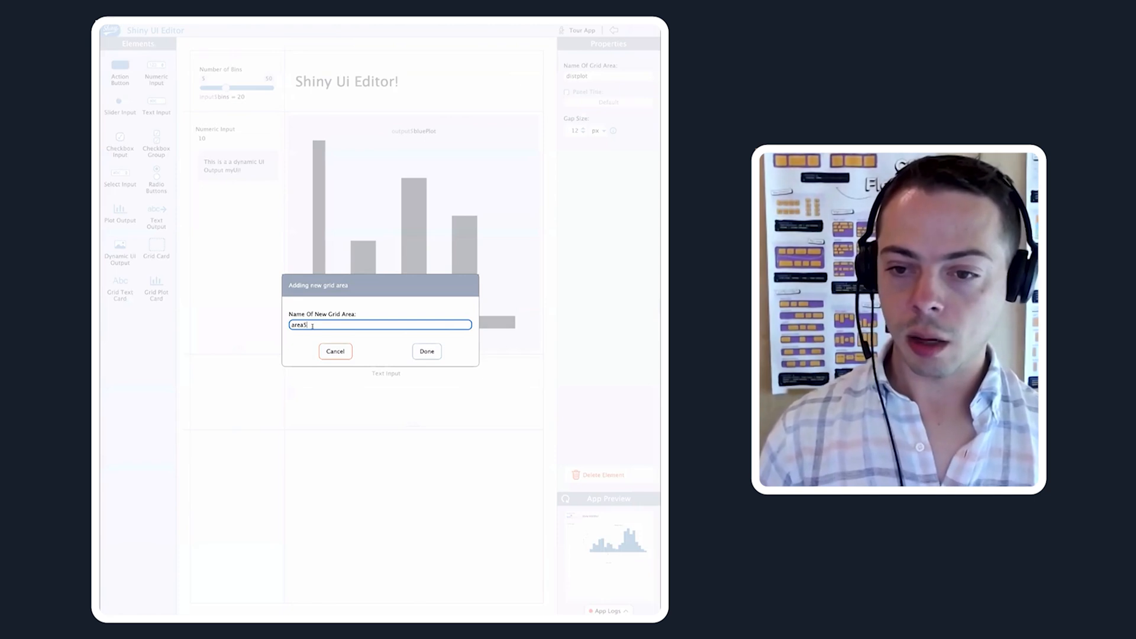
pyautogui.write('distPlot')
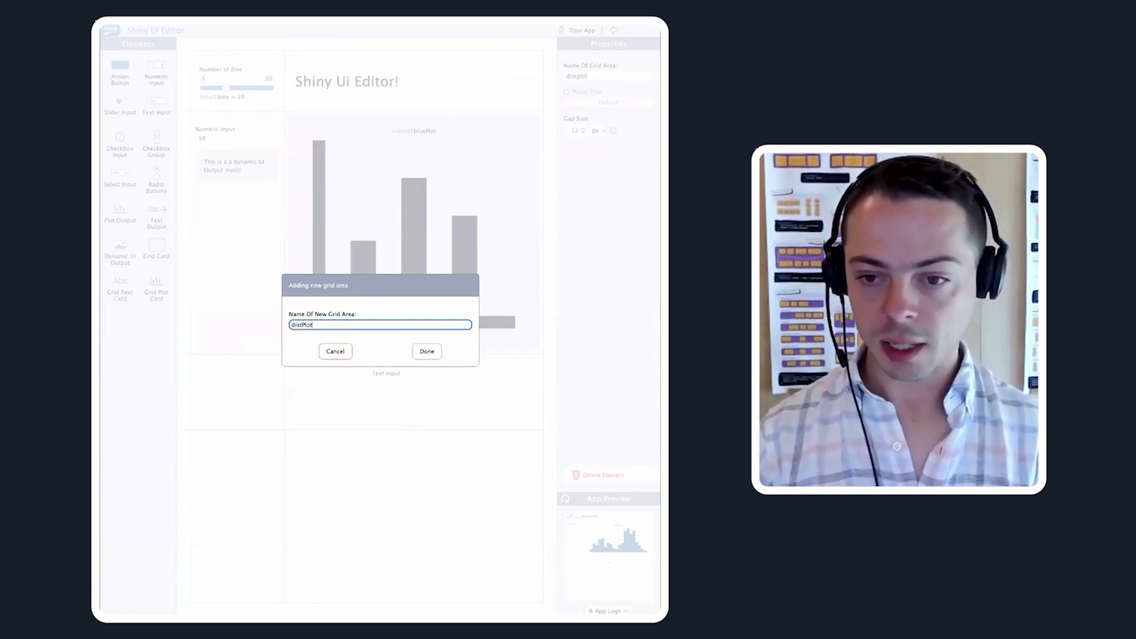
pyautogui.click(426, 351)
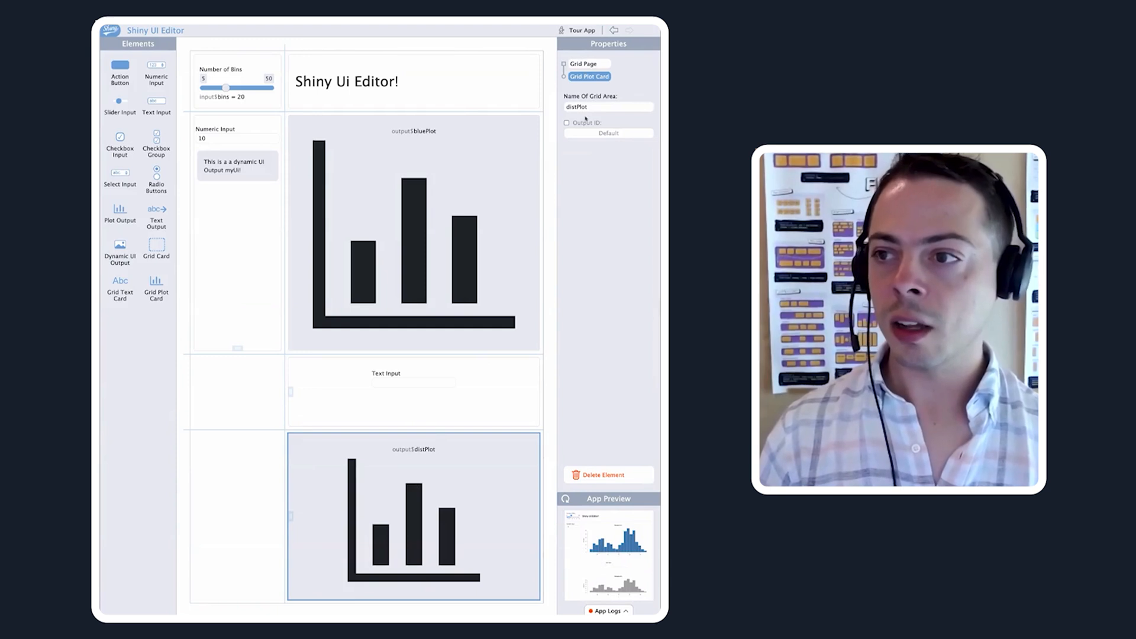
pyautogui.click(607, 106)
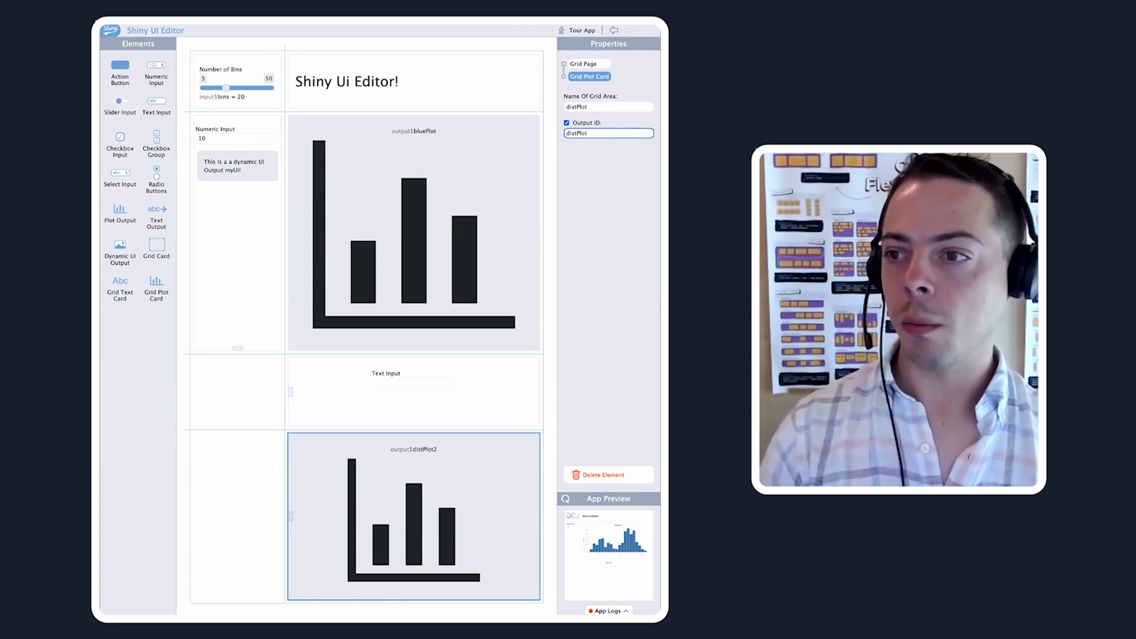
pyautogui.click(567, 122)
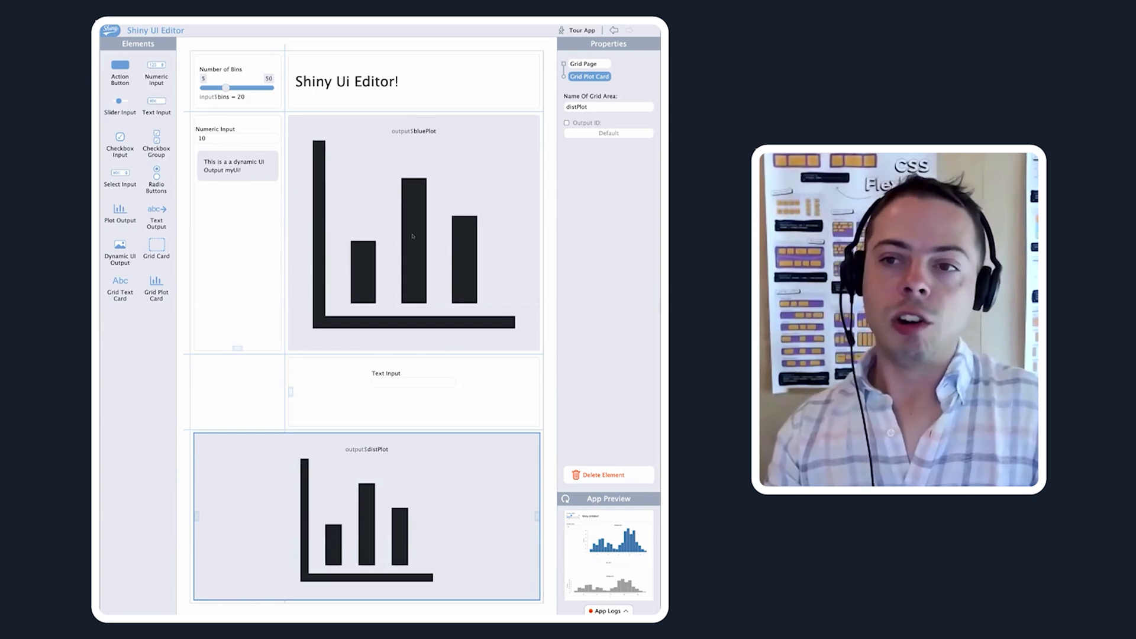
pyautogui.click(413, 391)
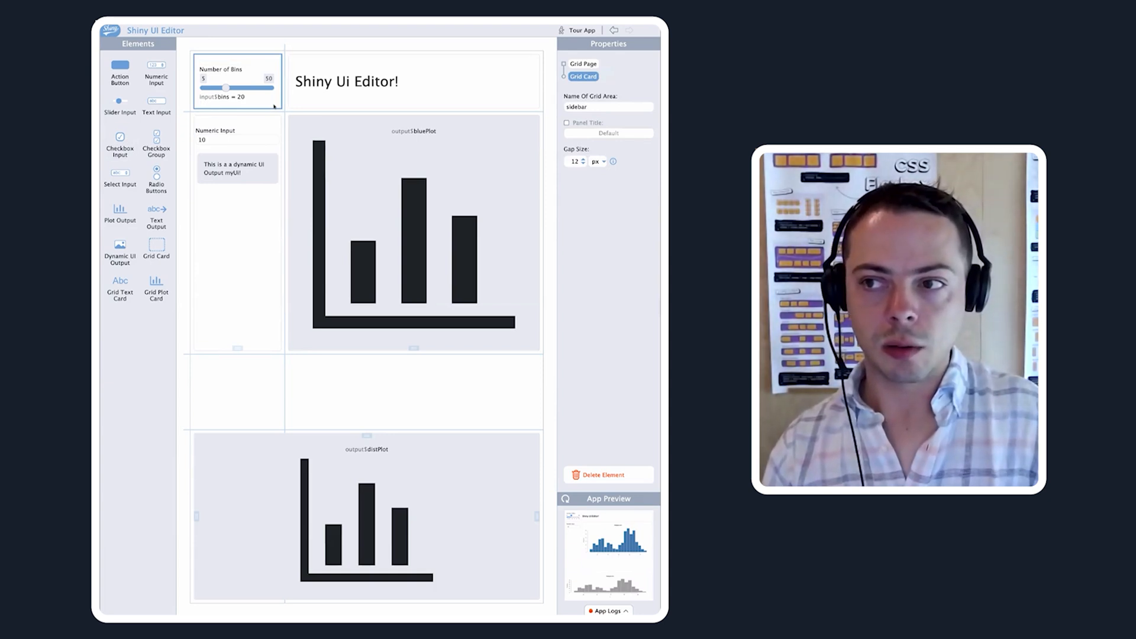
# Add a temporary 'mynumeric' numeric input card in the middle row, then delete it
pyautogui.click(237, 148)
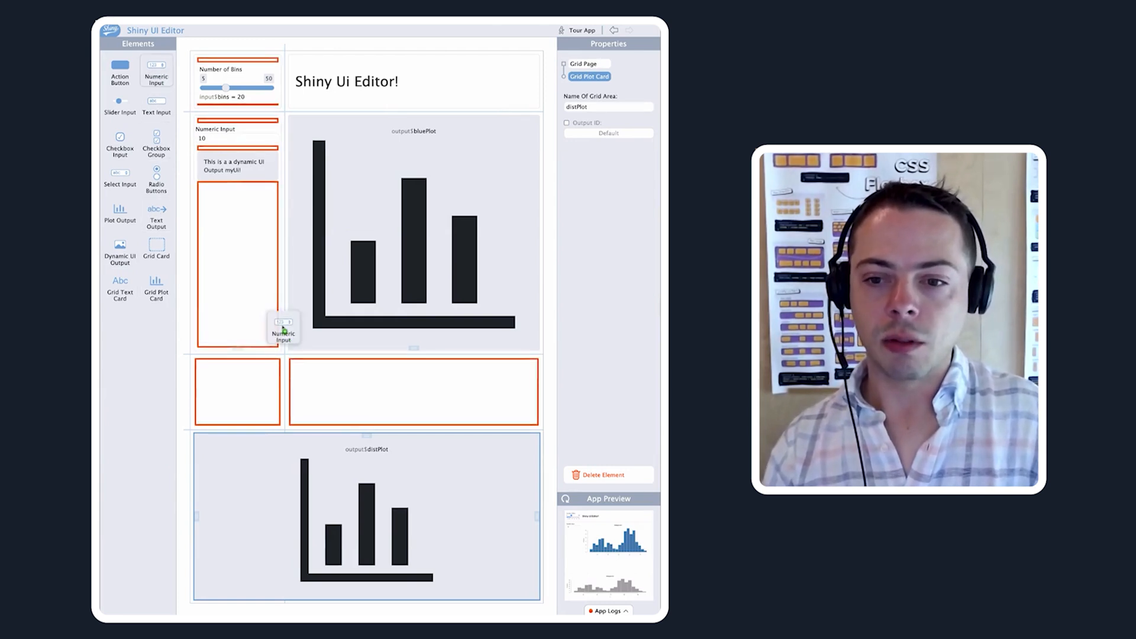
pyautogui.moveTo(283, 330); pyautogui.dragTo(320, 377)
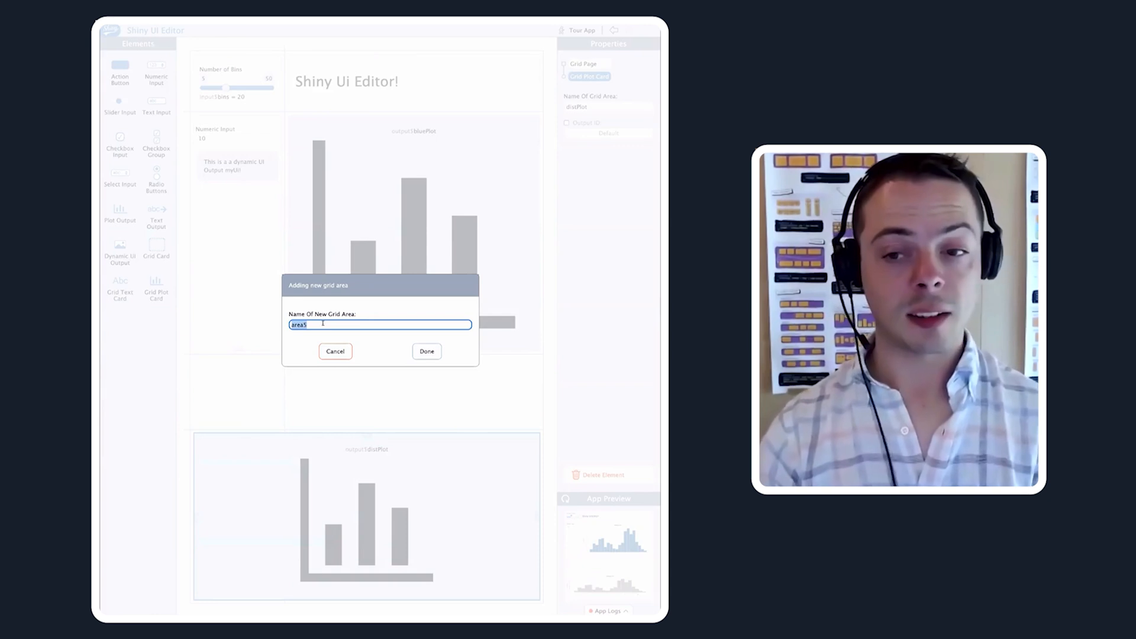
pyautogui.write('m')
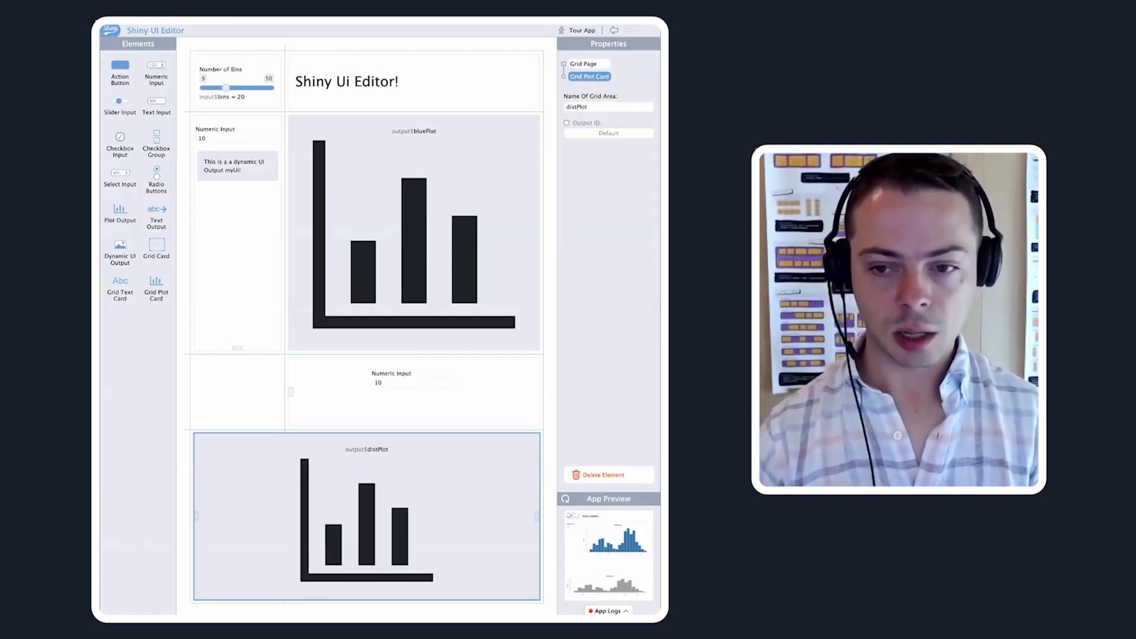
pyautogui.click(413, 378)
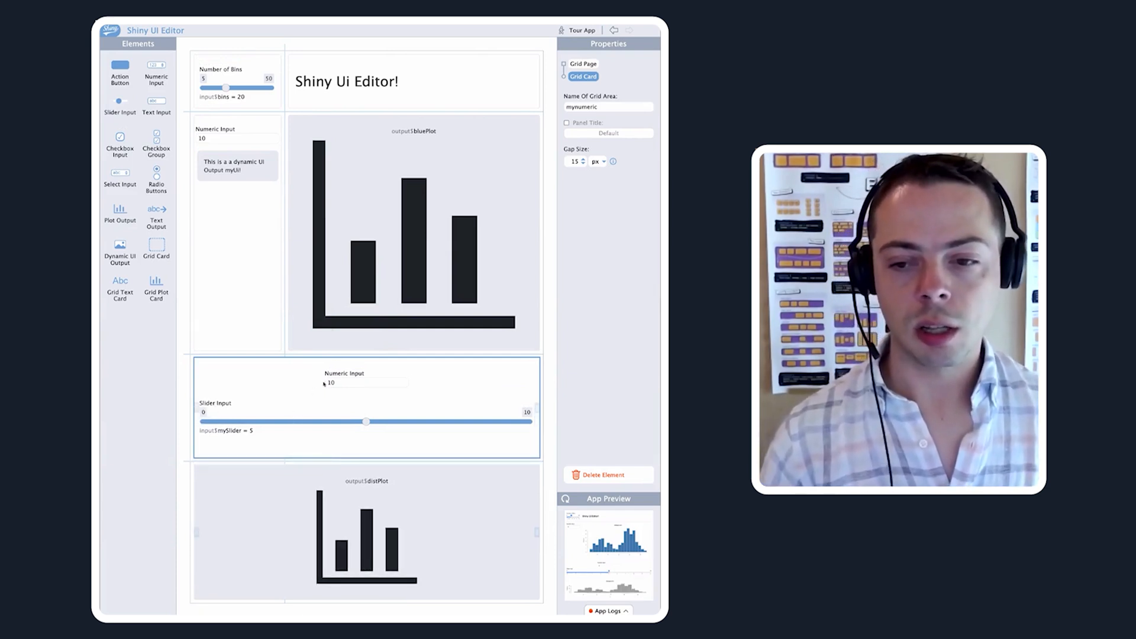
pyautogui.click(366, 422)
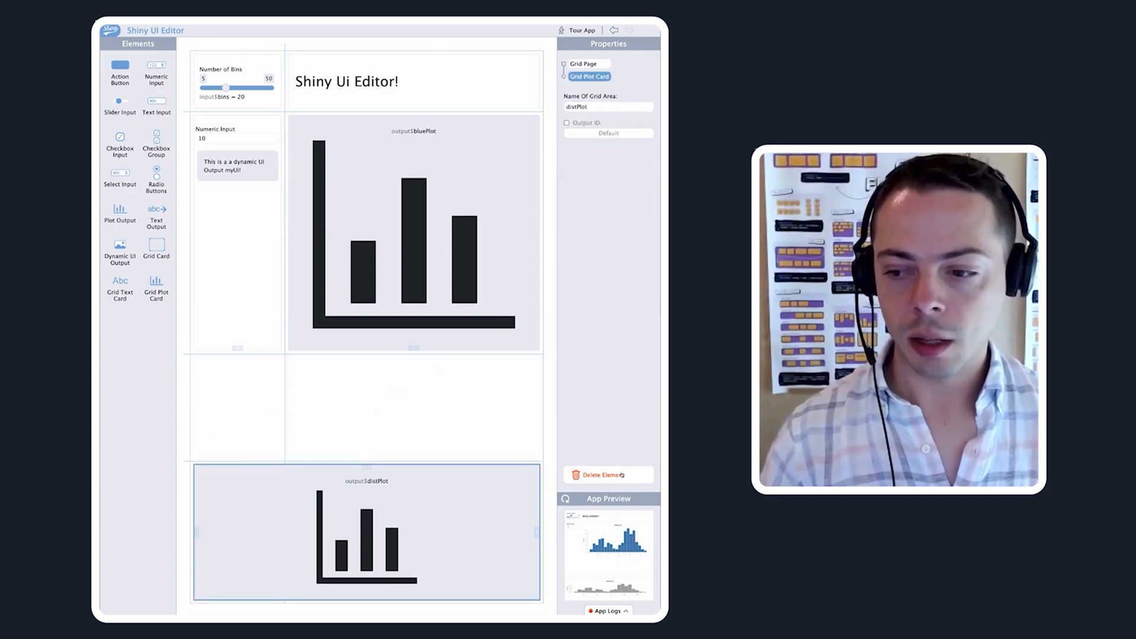
# Delete the remaining distPlot card and drop a new card onto the empty grid
pyautogui.click(413, 232)
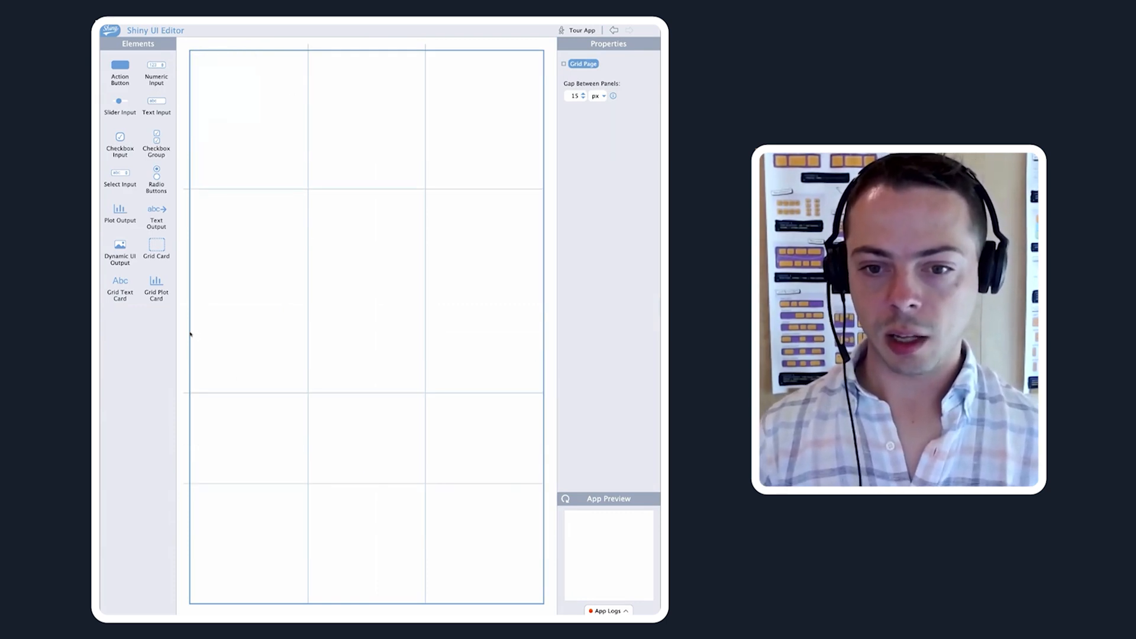
pyautogui.click(246, 293)
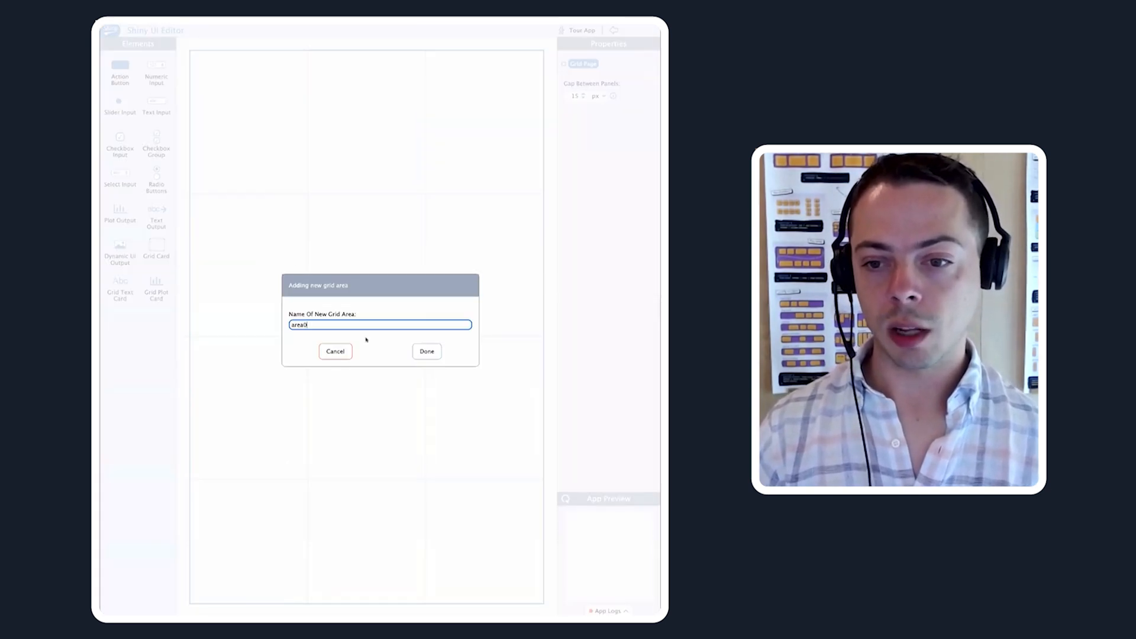
# Name the first new card's area 'plota' and add two more empty grid cards
pyautogui.doubleClick(298, 325)
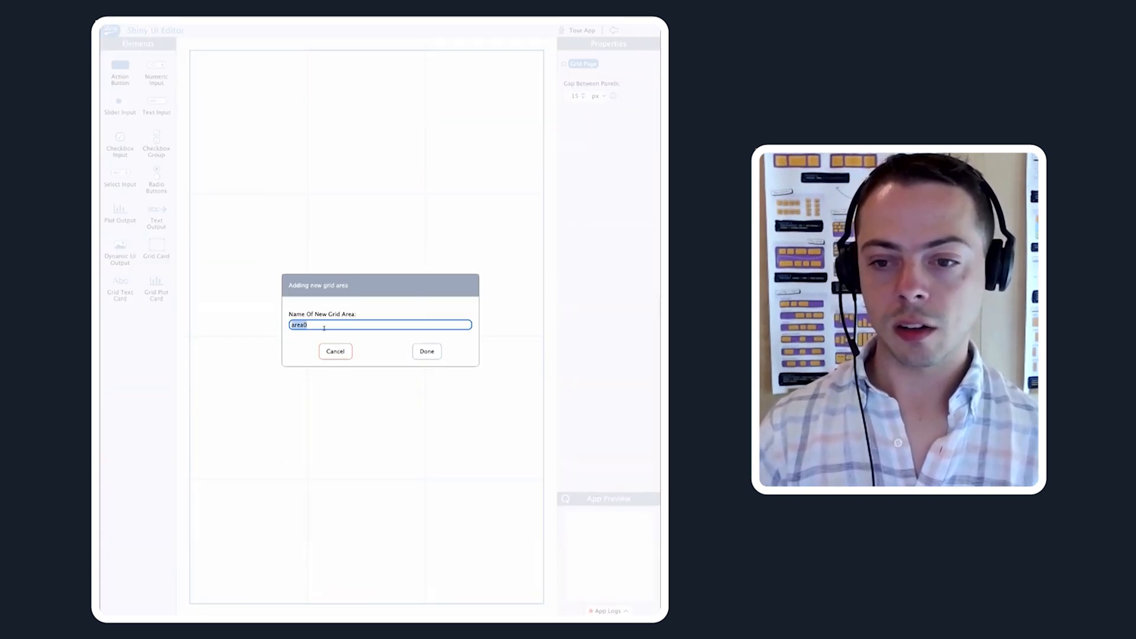
pyautogui.write('pl')
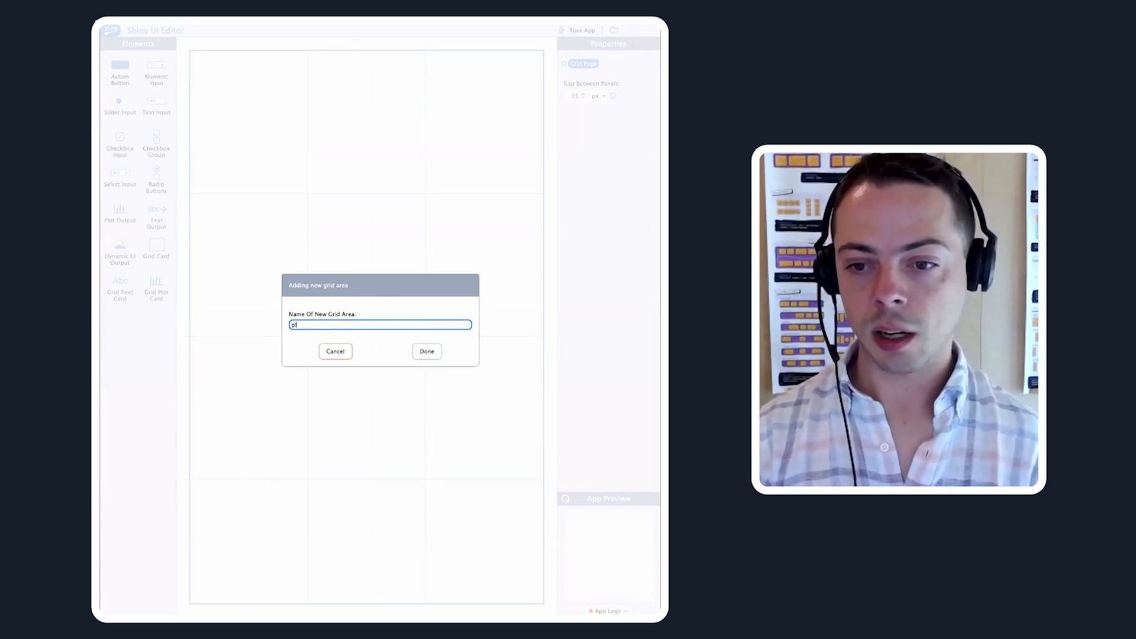
pyautogui.click(425, 351)
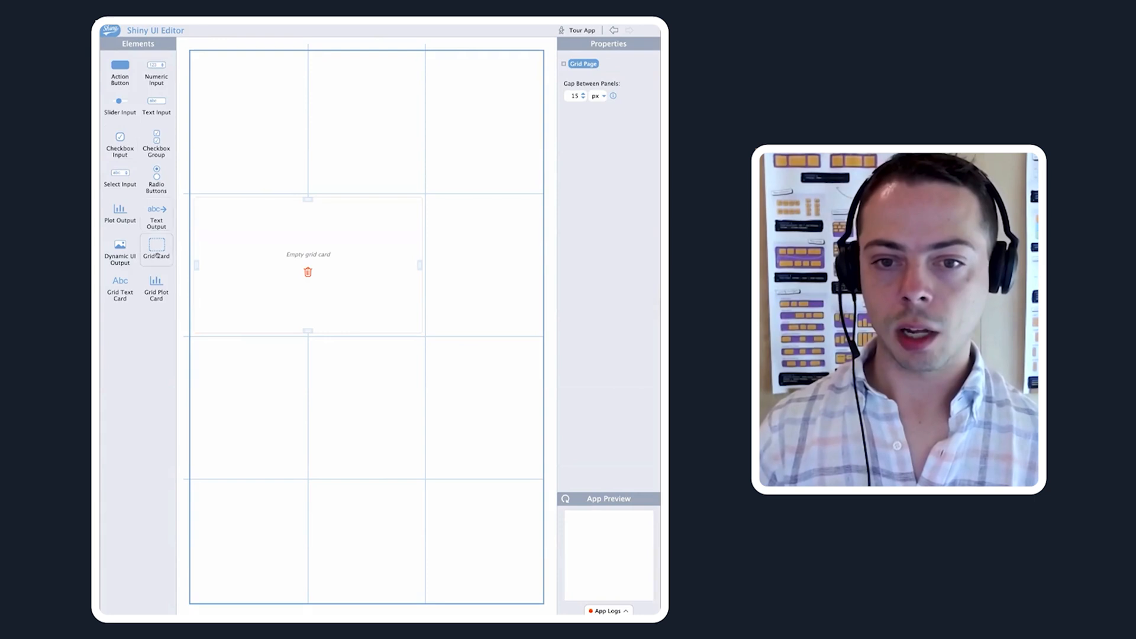
pyautogui.click(308, 264)
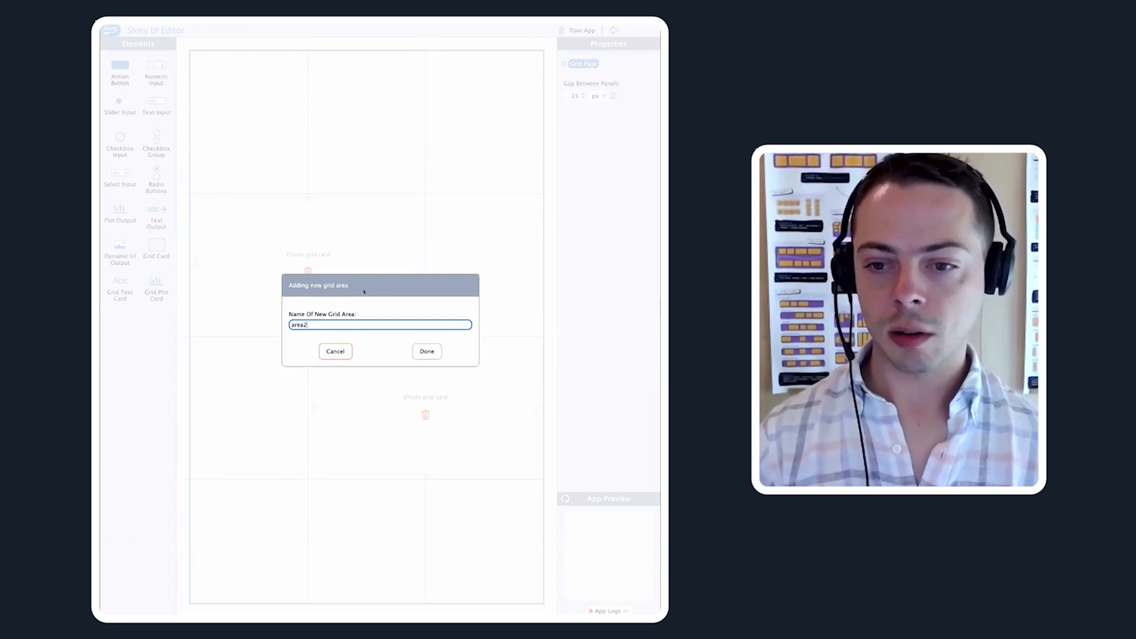
pyautogui.click(426, 352)
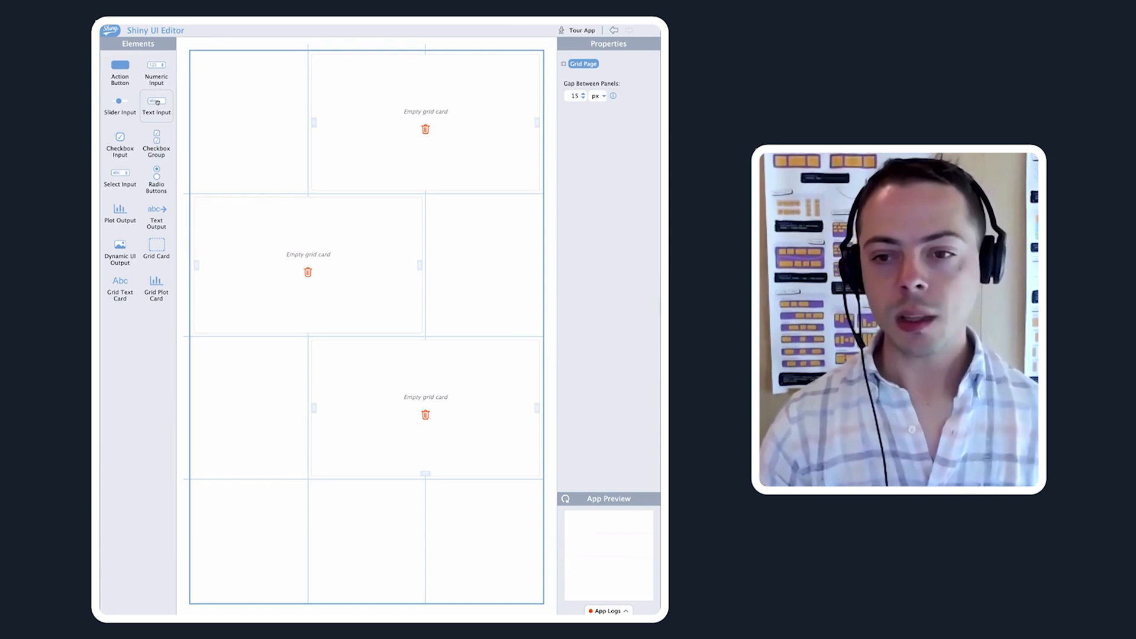
pyautogui.moveTo(275, 194)
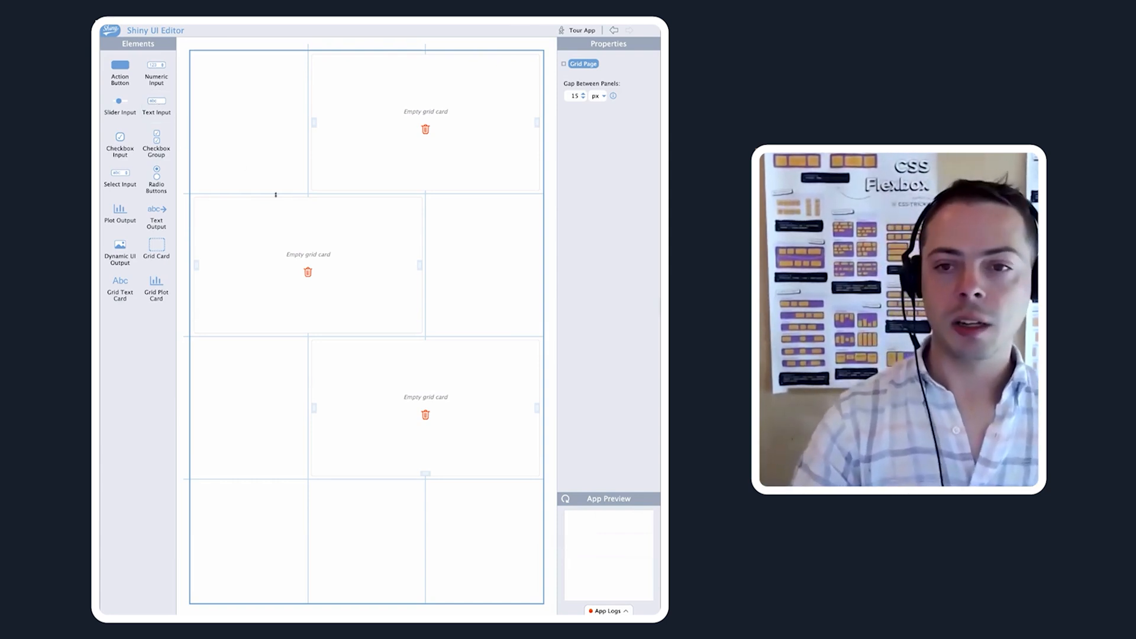
# Give the plota card the panel title 'Plot A' and expand the app preview to full size
pyautogui.click(307, 265)
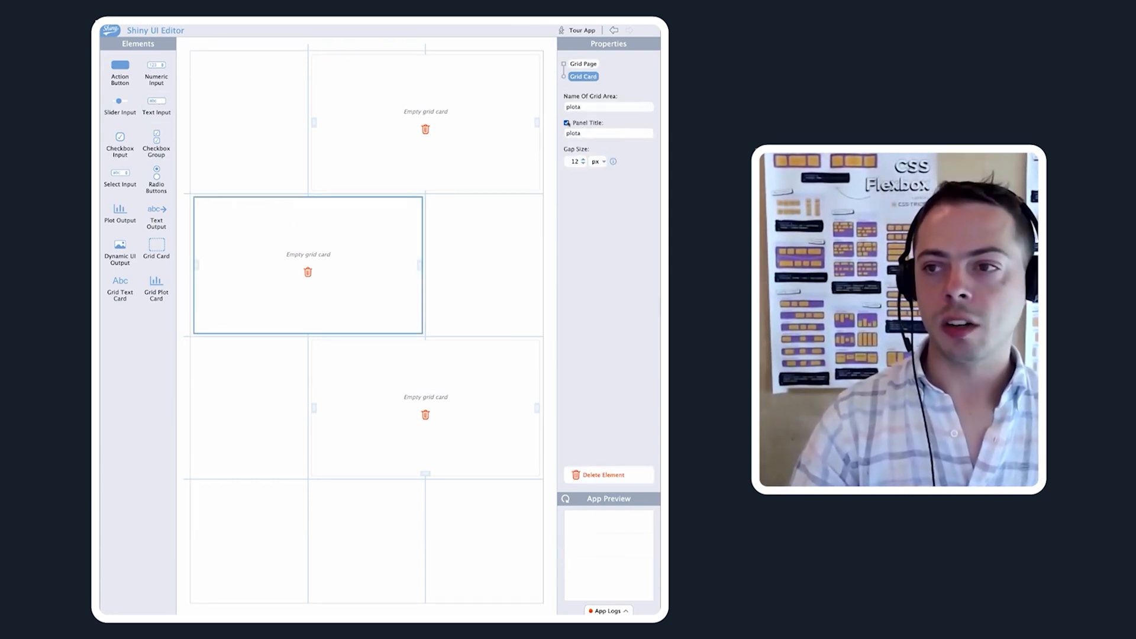
pyautogui.click(608, 132)
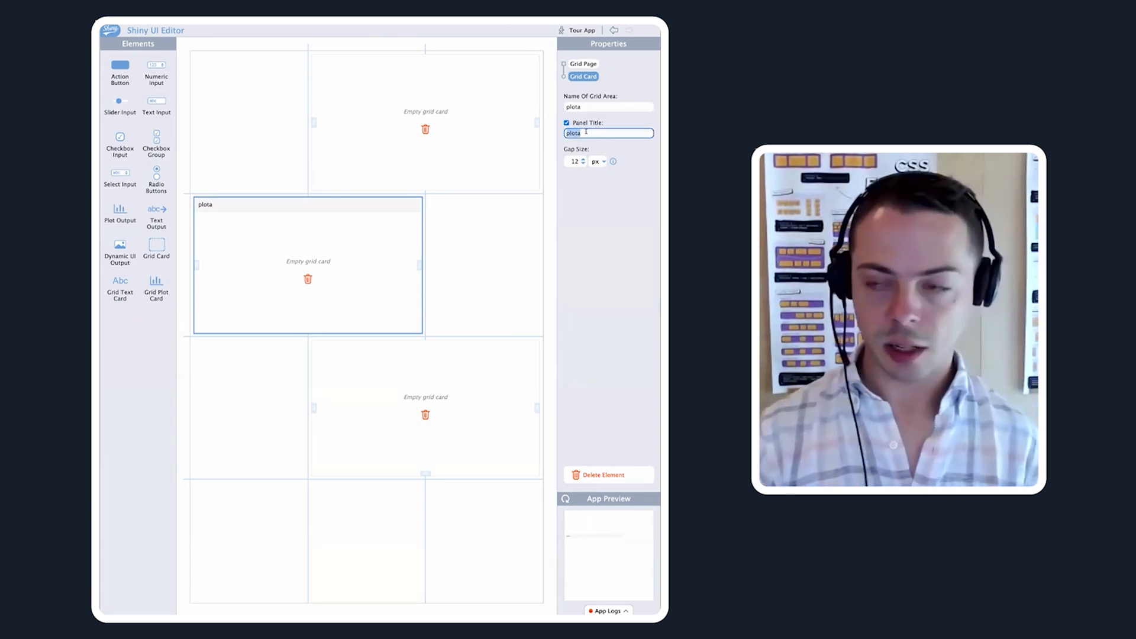
pyautogui.write('Plot A')
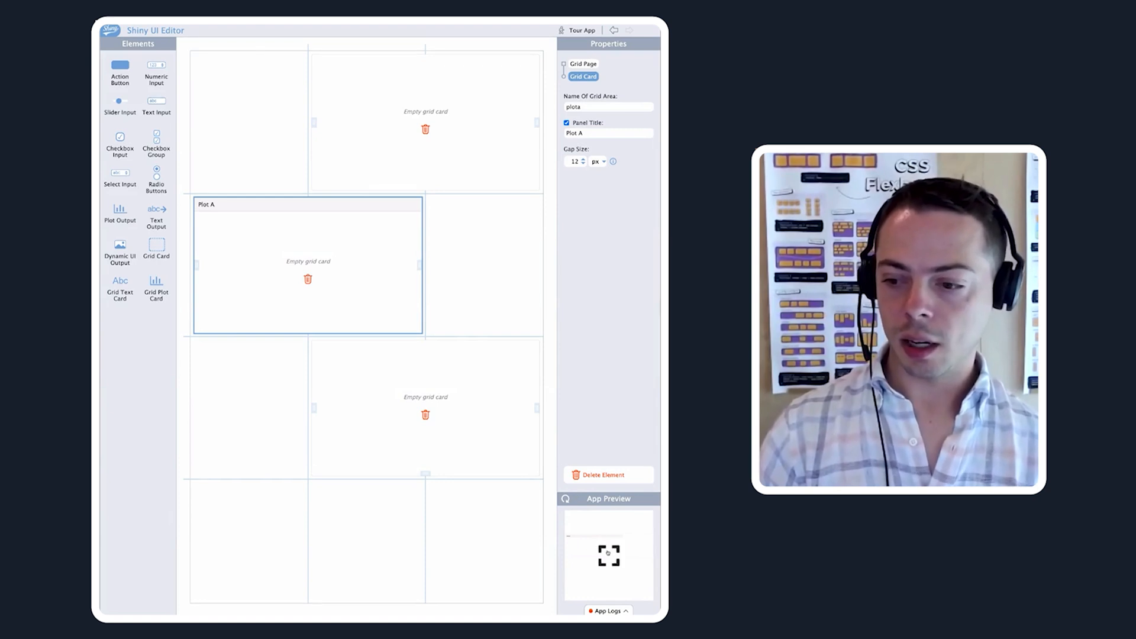
pyautogui.click(608, 555)
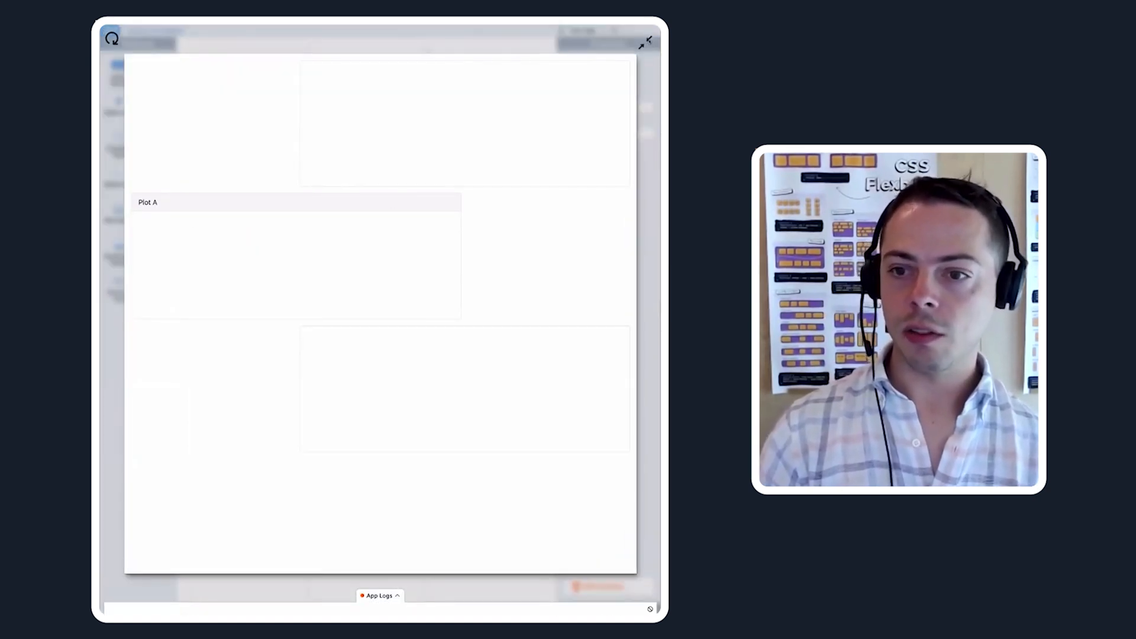